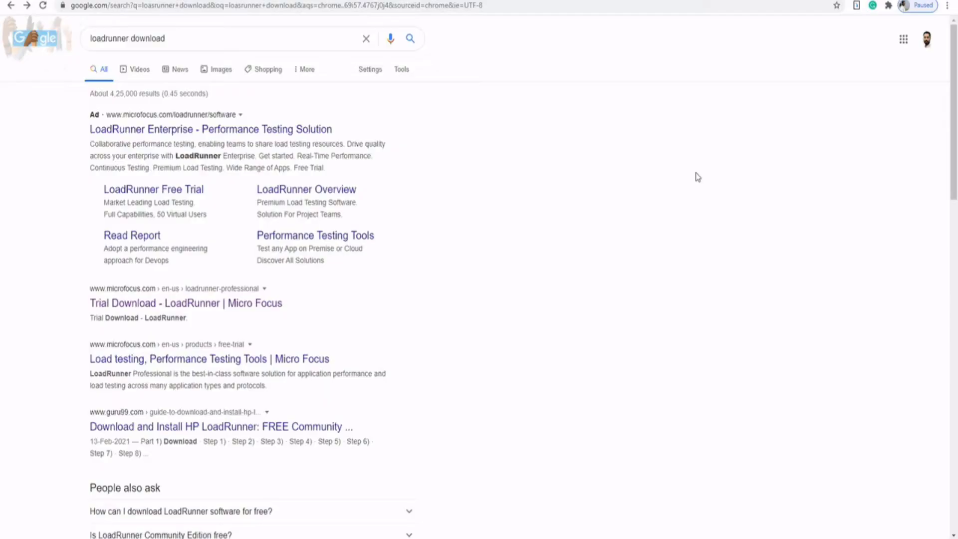
mouse_move(651, 204)
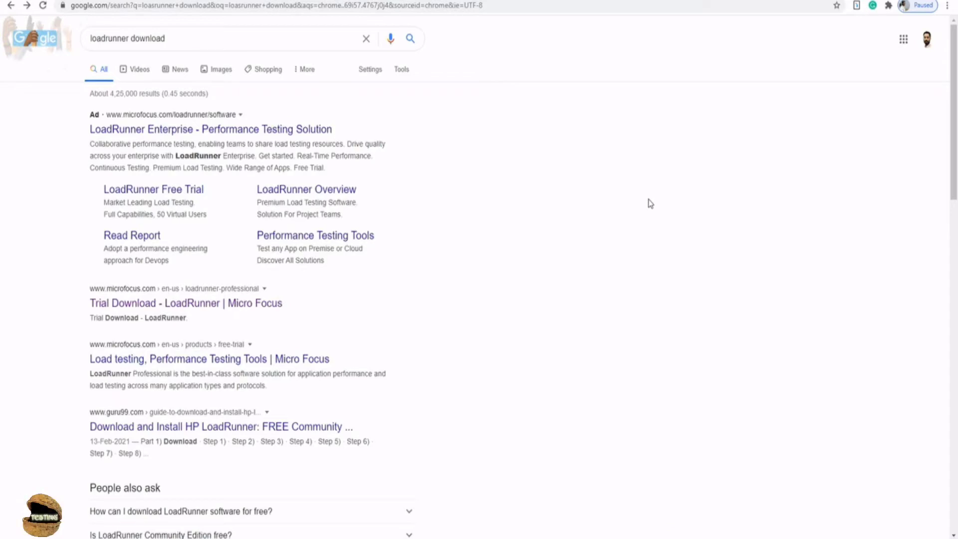
Step: Open the 'Trial Download - LoadRunner | Micro Focus' result to reach the Community Edition downloads page
left_click(244, 39)
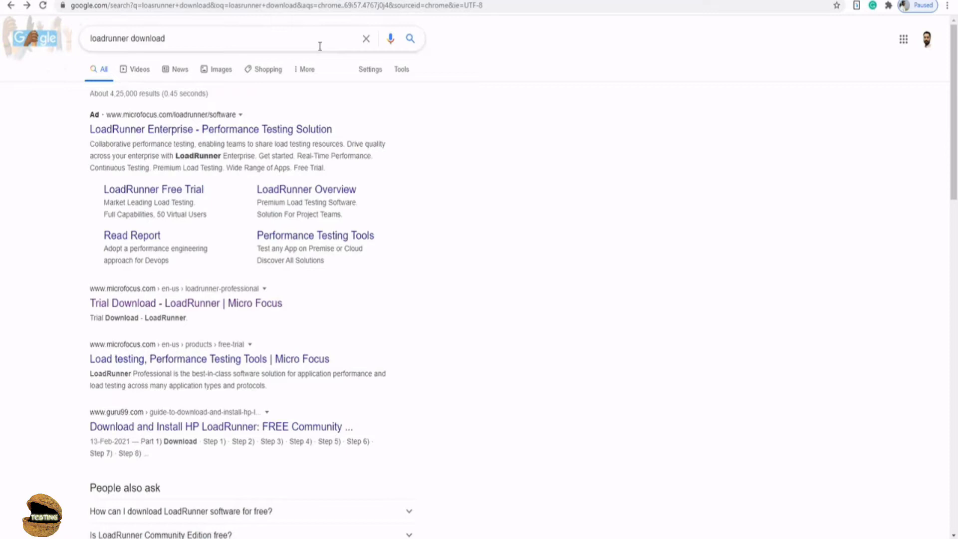
mouse_move(145, 303)
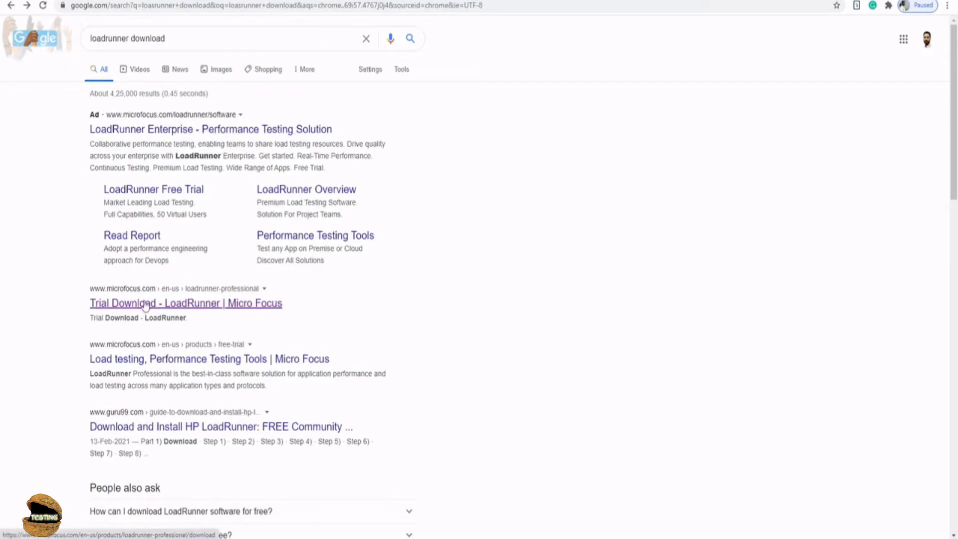
mouse_move(218, 306)
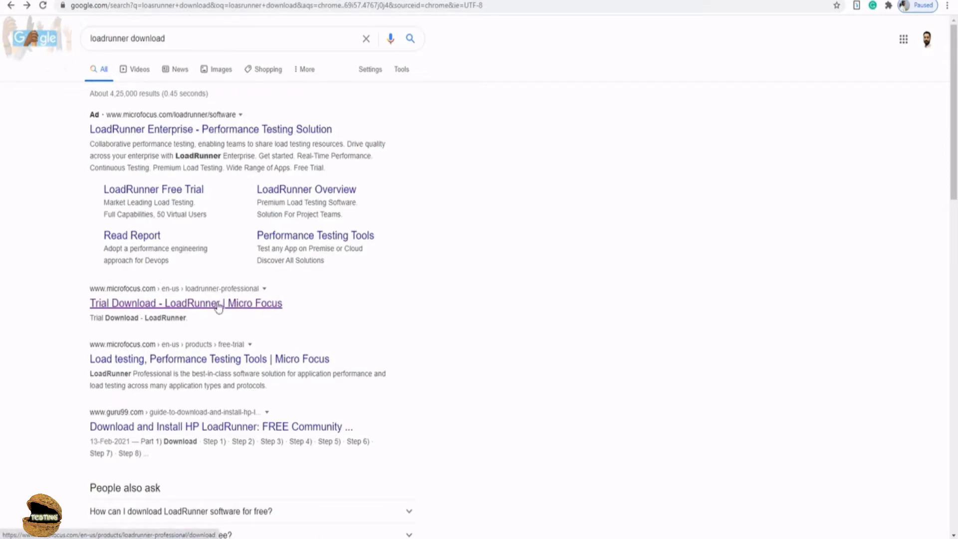
mouse_move(120, 305)
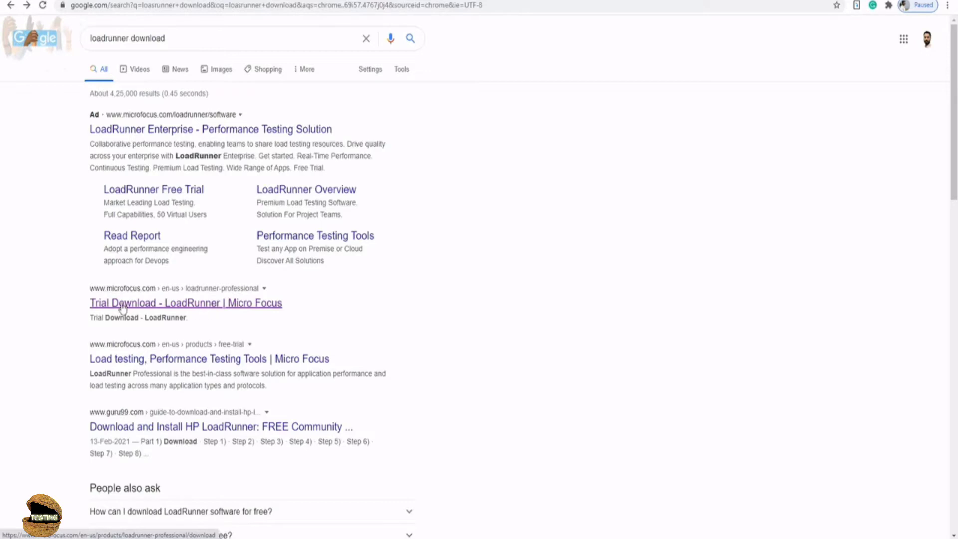
mouse_move(145, 310)
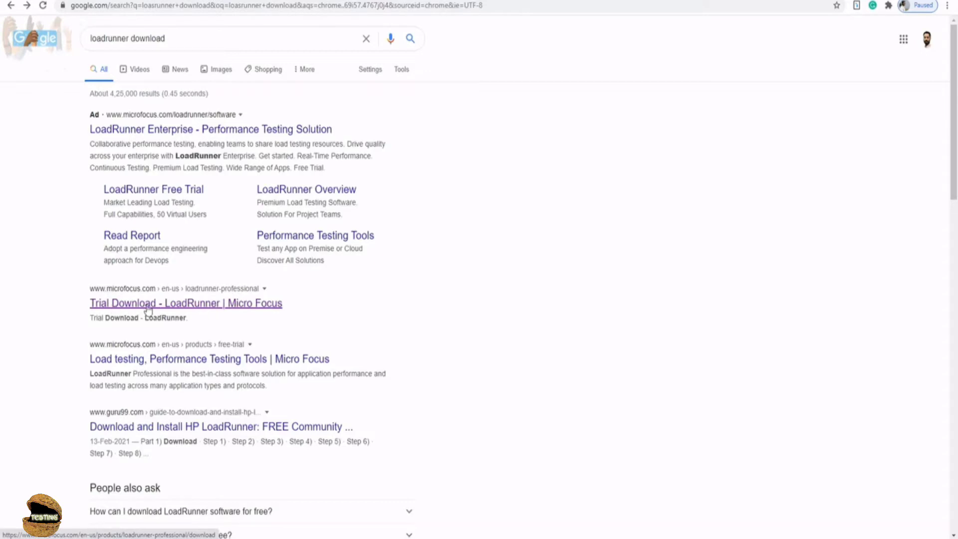
mouse_move(240, 307)
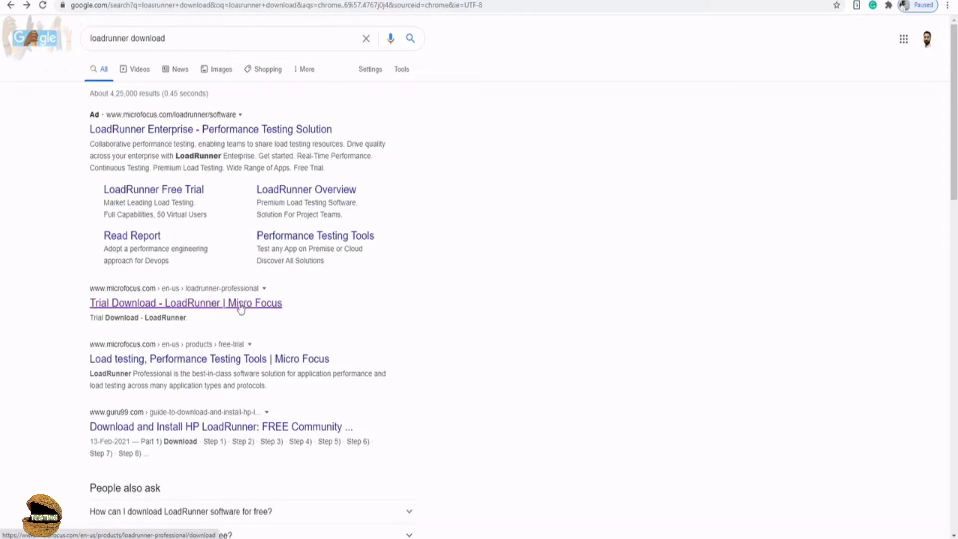
mouse_move(219, 310)
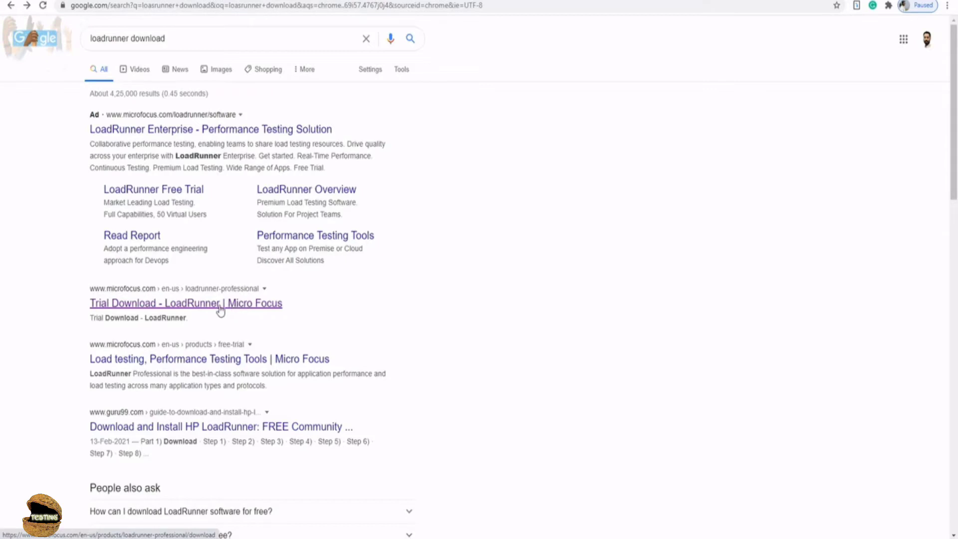
left_click(185, 303)
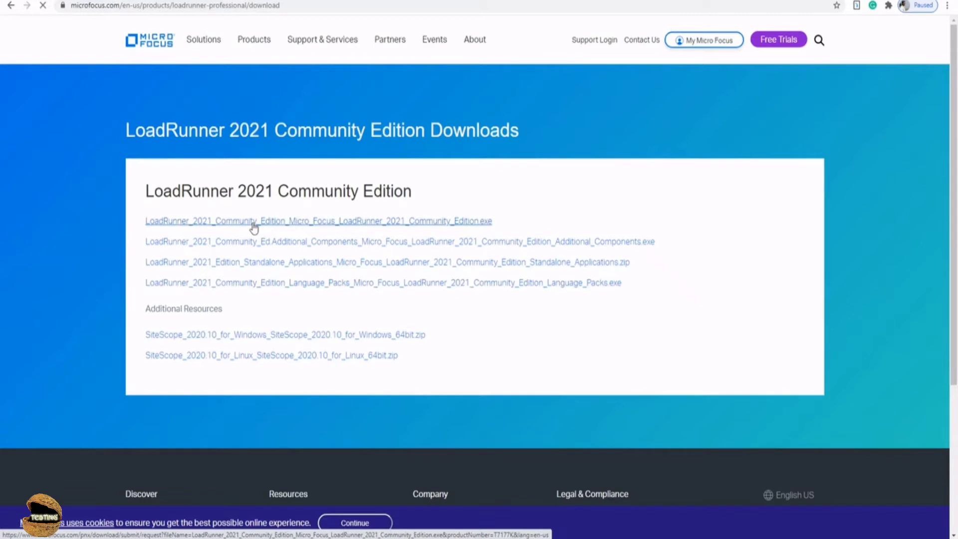
mouse_move(320, 266)
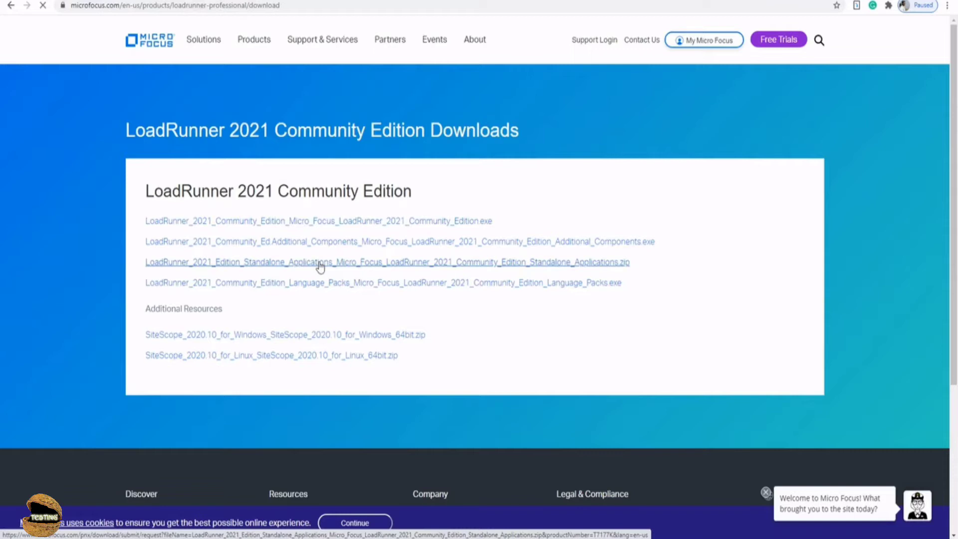
mouse_move(327, 287)
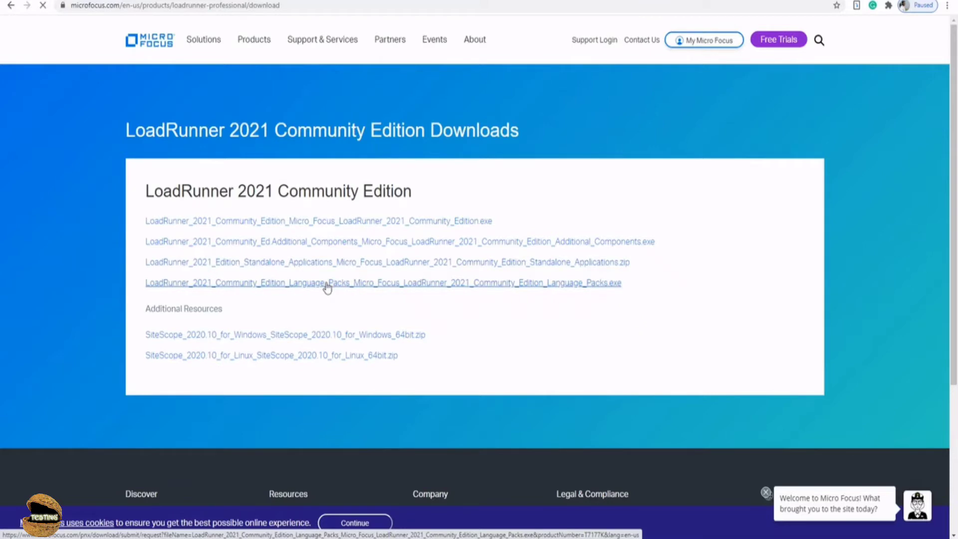
mouse_move(285, 289)
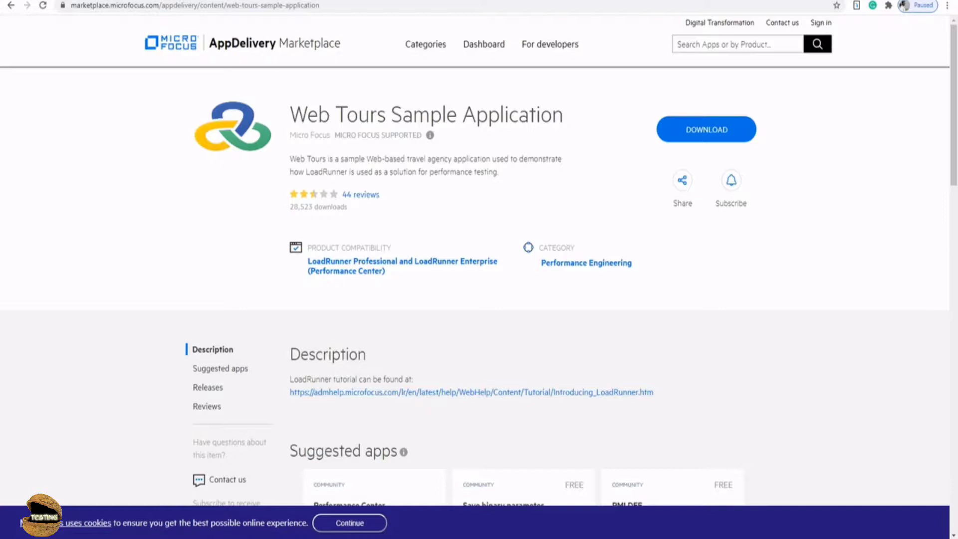
mouse_move(271, 185)
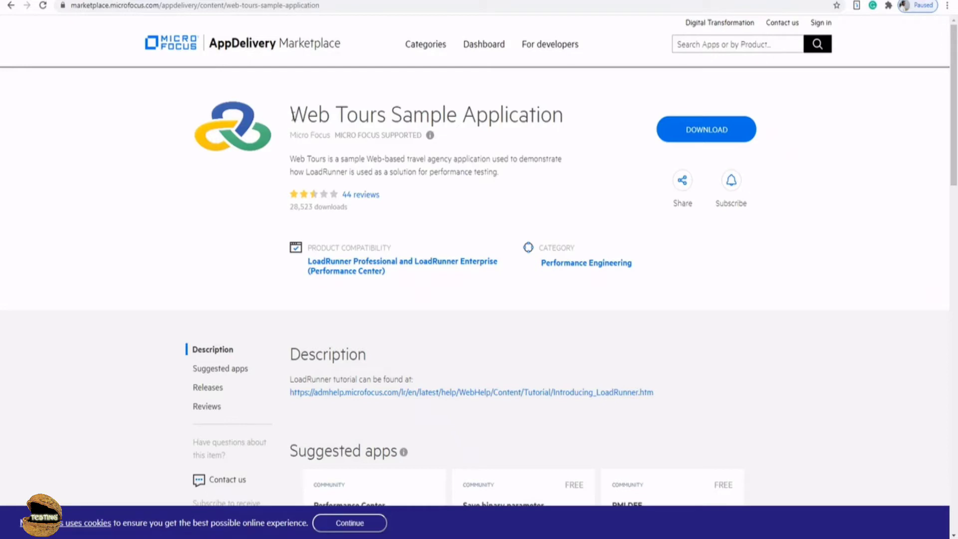
double_click(426, 115)
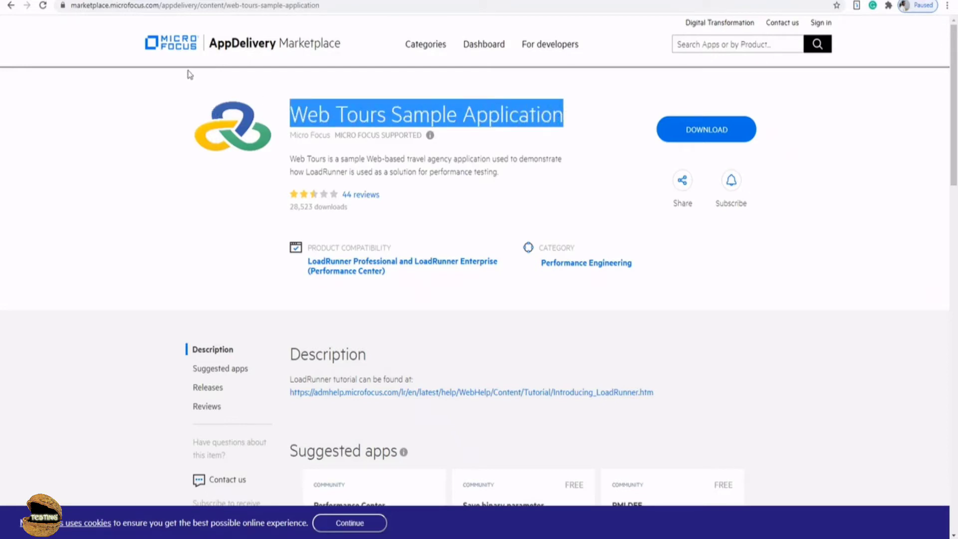
mouse_move(183, 141)
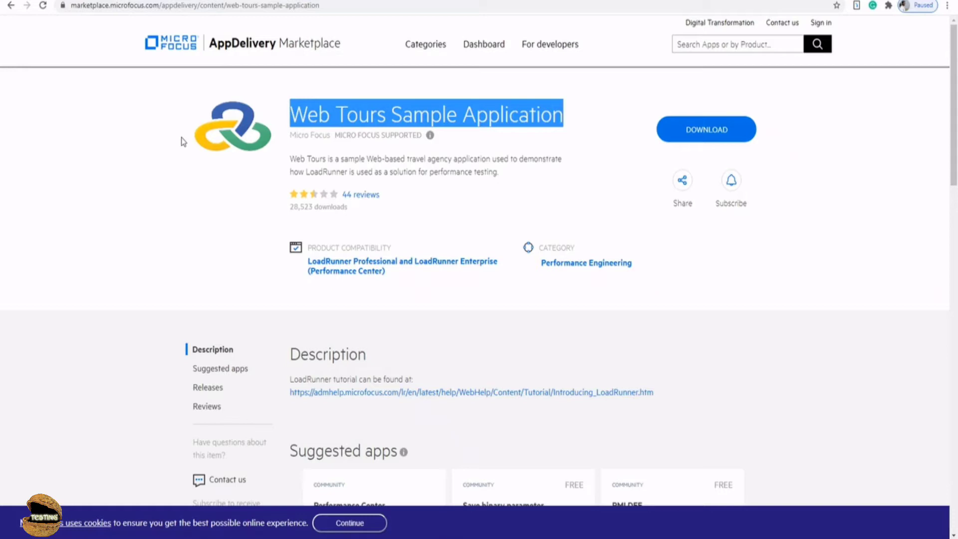
mouse_move(250, 181)
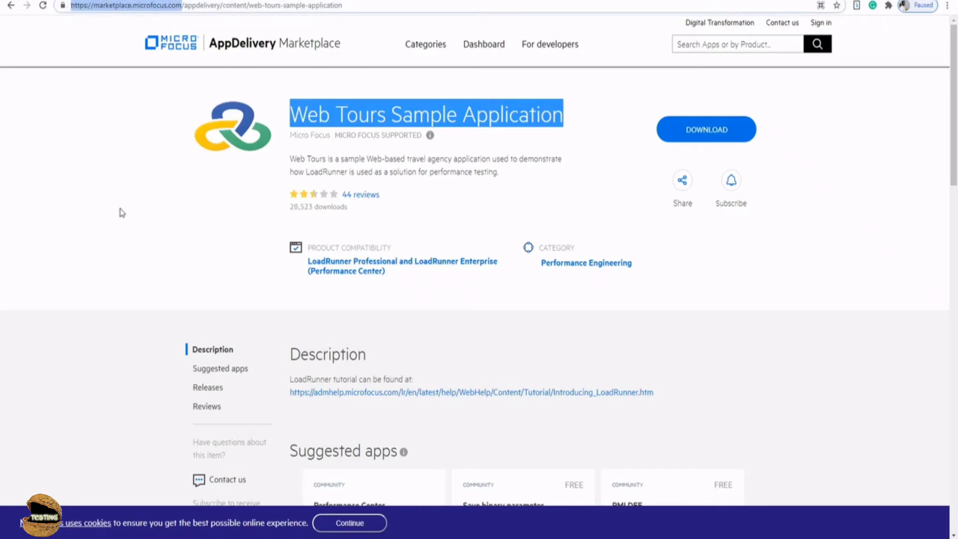
mouse_move(508, 97)
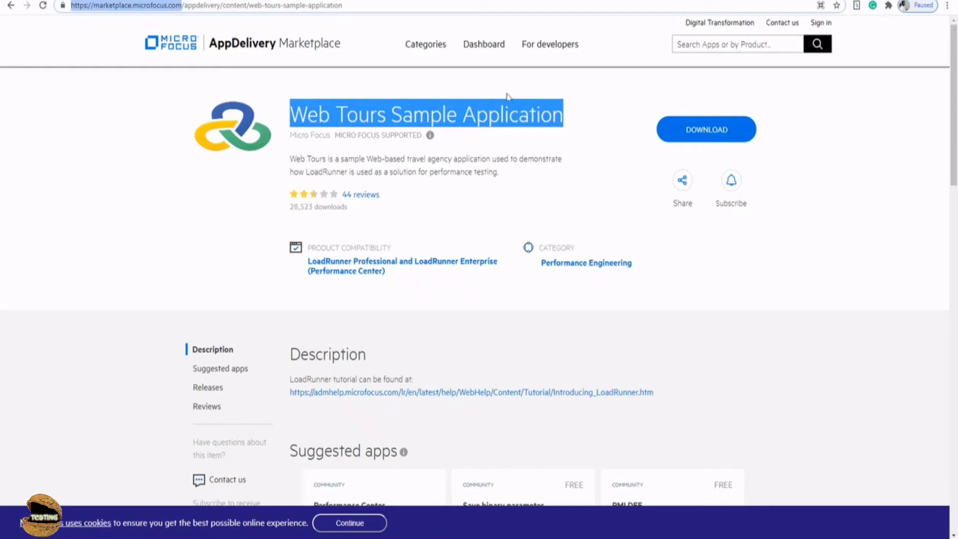
mouse_move(398, 122)
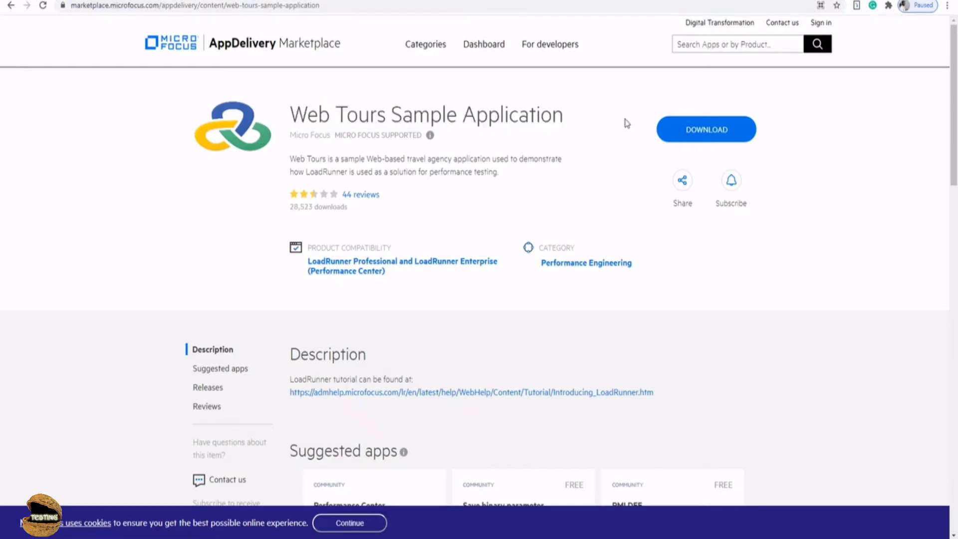
mouse_move(708, 134)
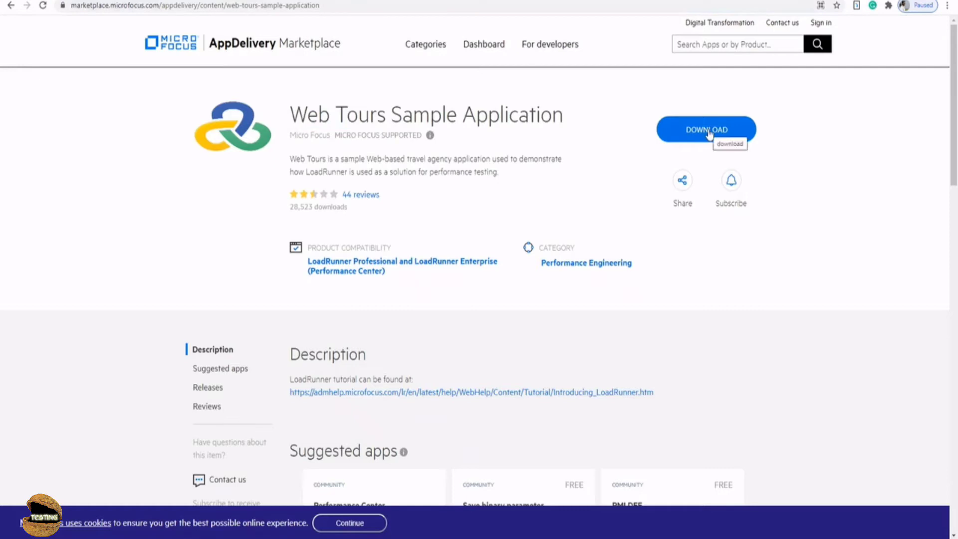
mouse_move(739, 134)
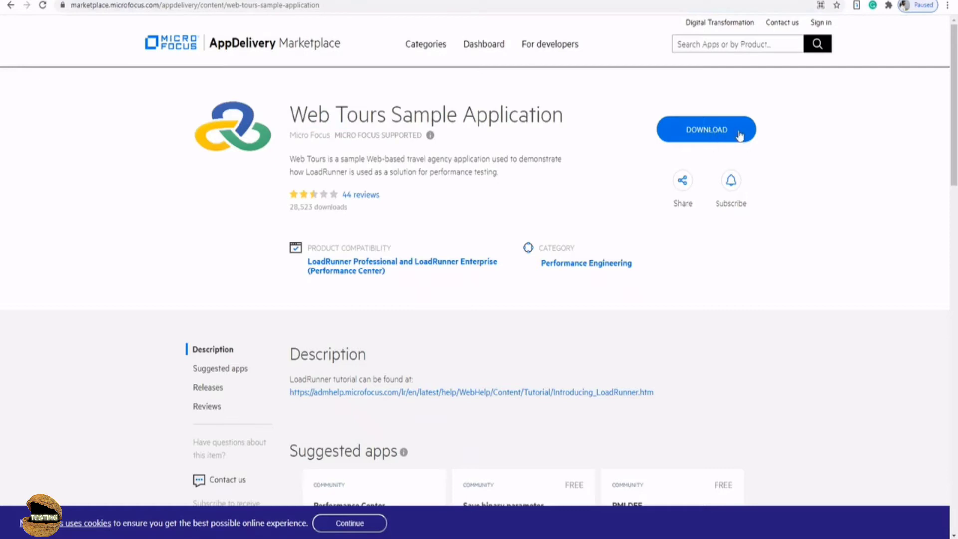
mouse_move(775, 137)
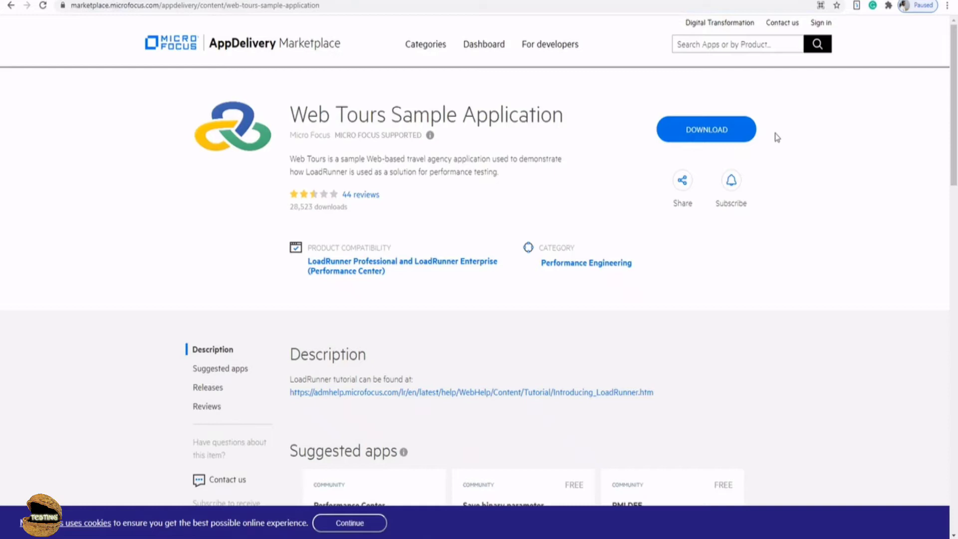
mouse_move(773, 139)
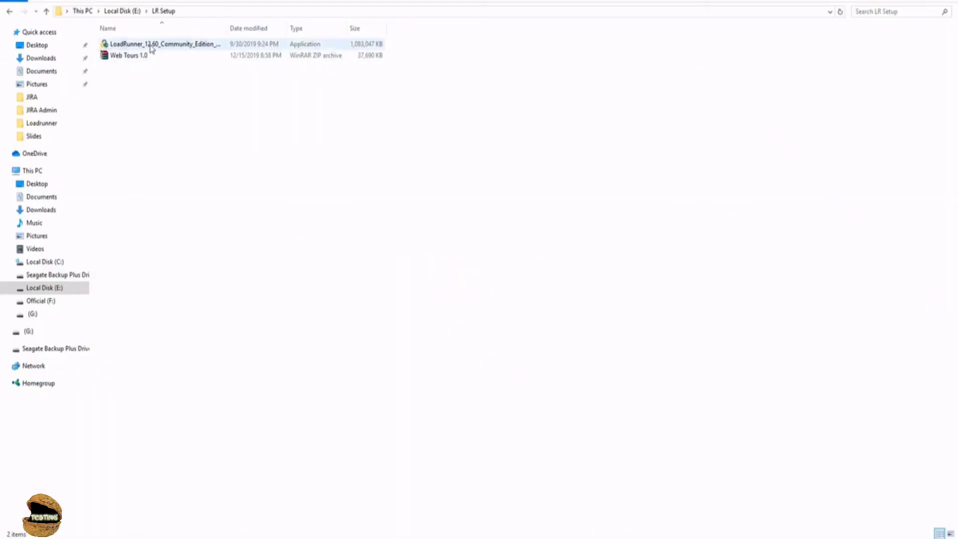
Step: Select the LoadRunner installer and the Web Tours 1.0 archive in E:\LR Setup
left_click(165, 44)
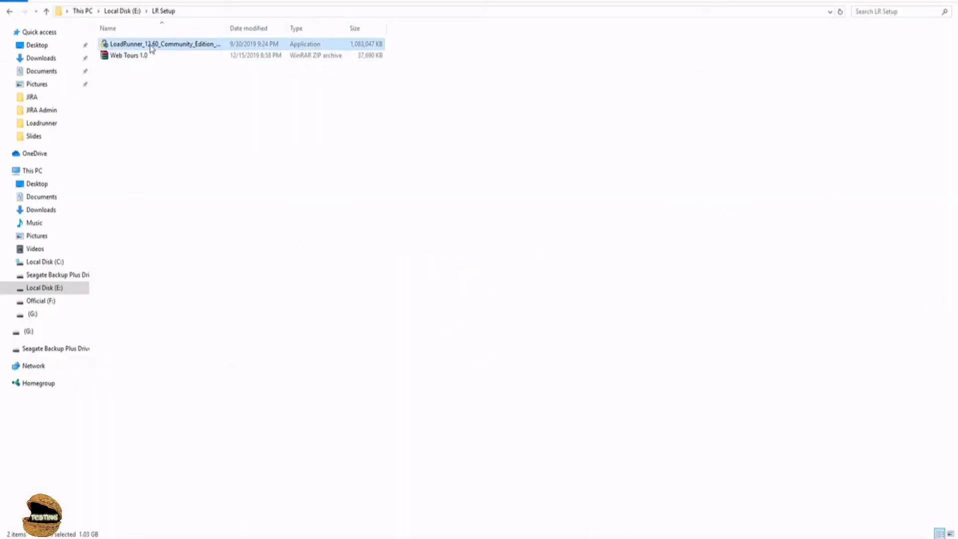
left_click(125, 55)
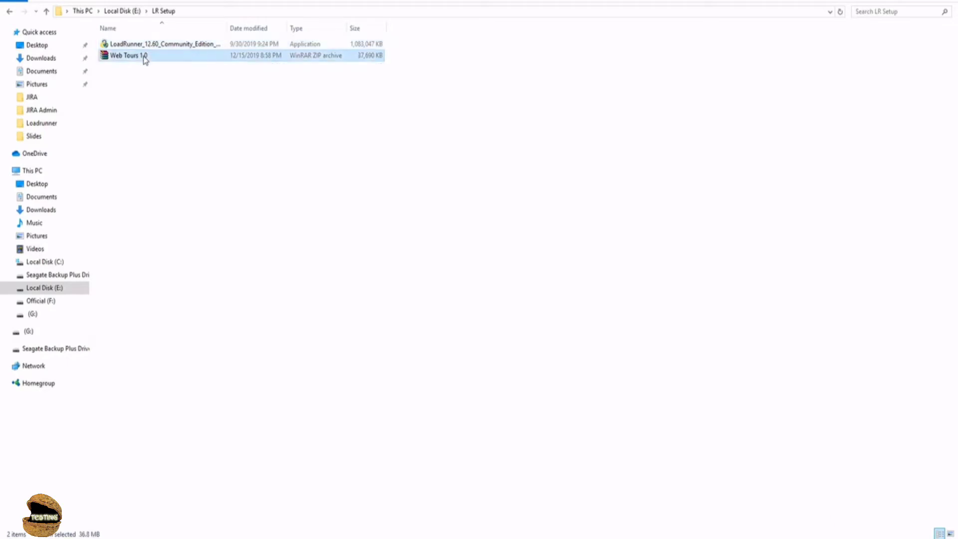
mouse_move(127, 55)
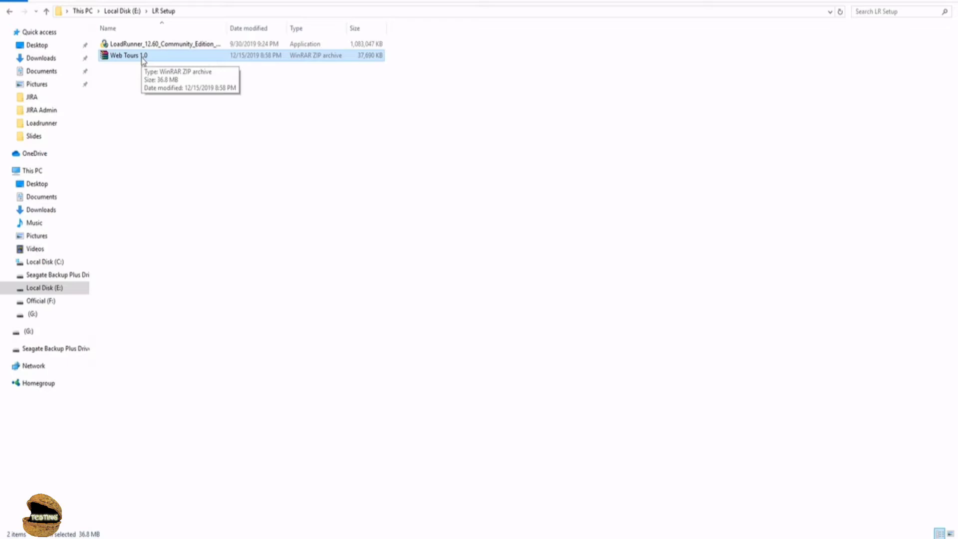
mouse_move(139, 62)
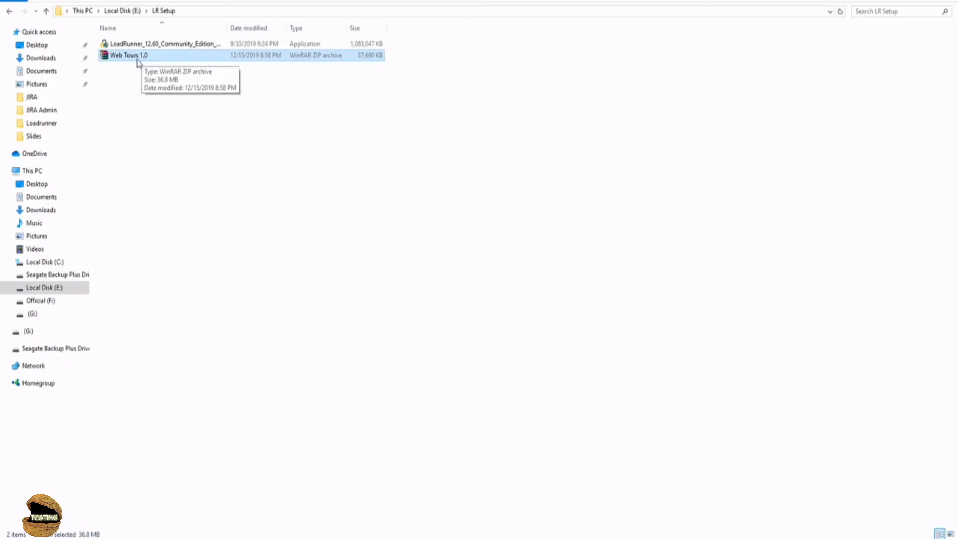
mouse_move(150, 44)
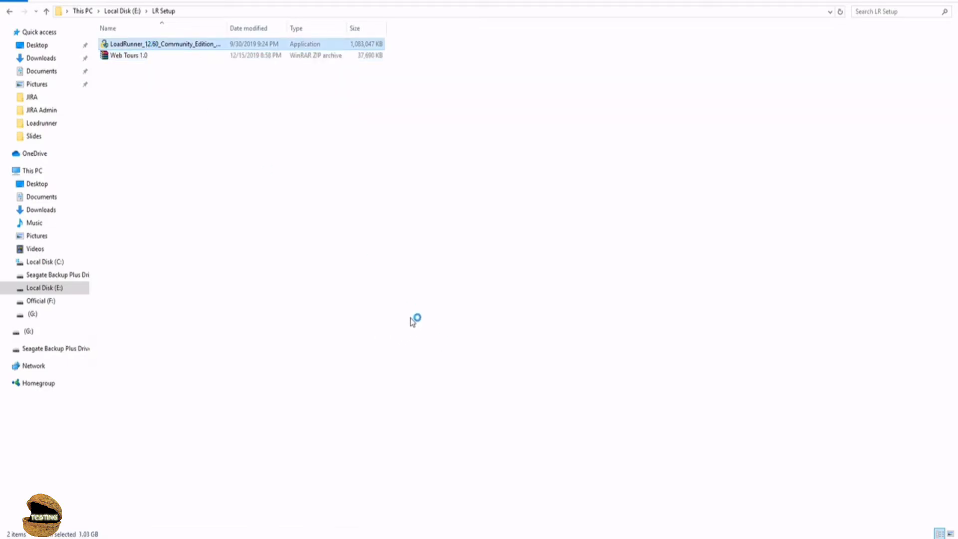
mouse_move(380, 279)
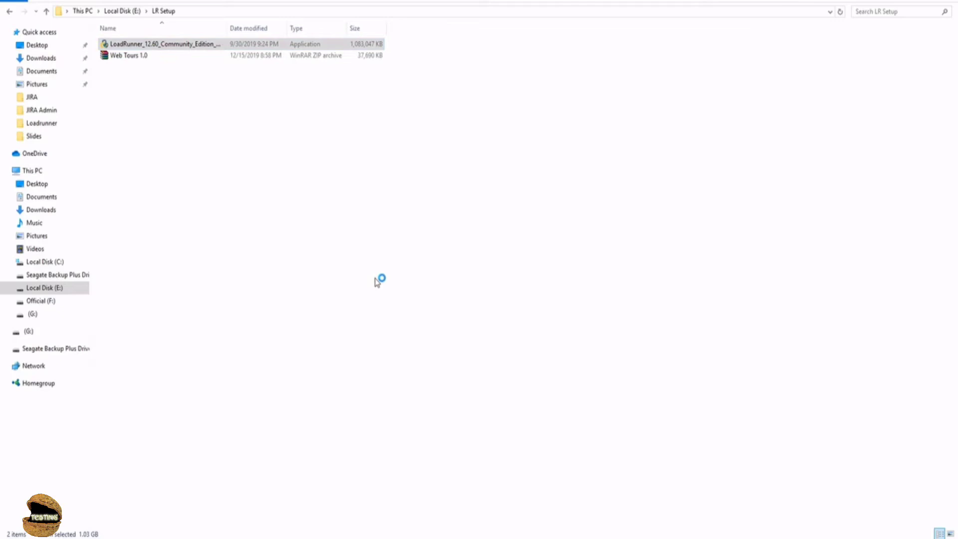
Step: Run the LoadRunner 12.60 installer and unpack its files to the default Temp folder
double_click(165, 43)
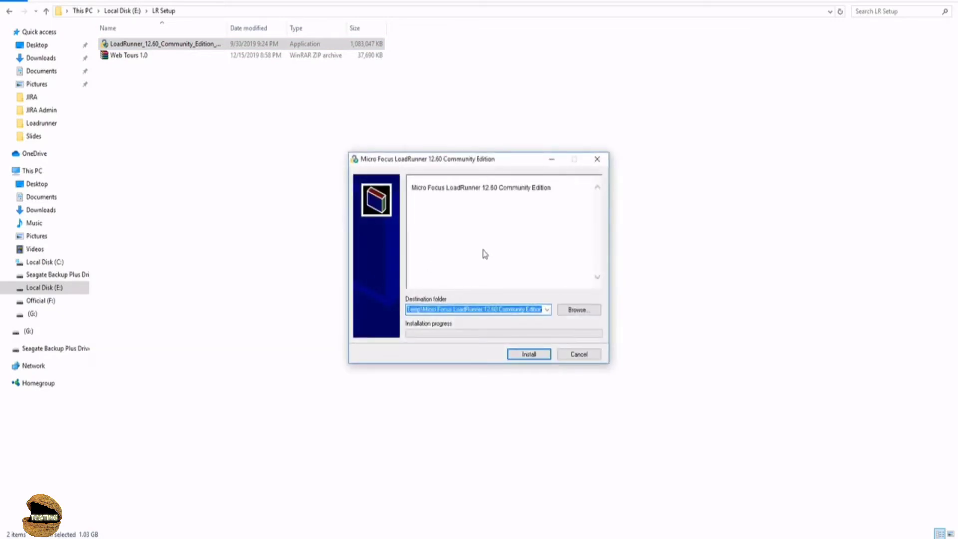
mouse_move(436, 221)
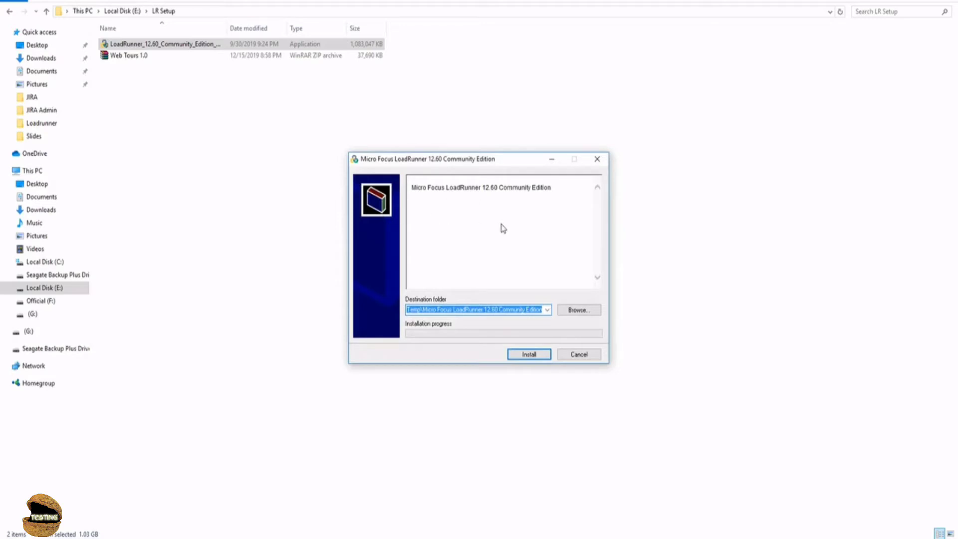
mouse_move(441, 202)
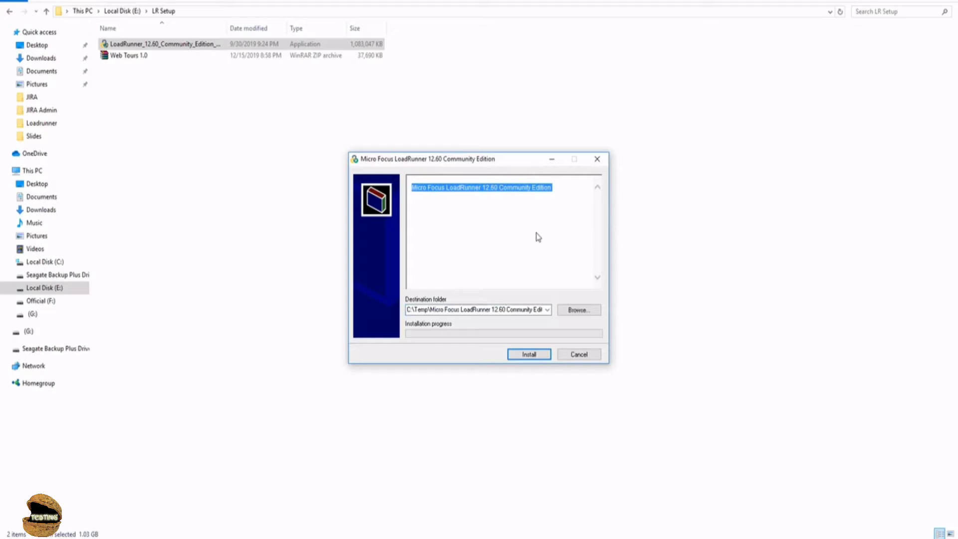
mouse_move(479, 225)
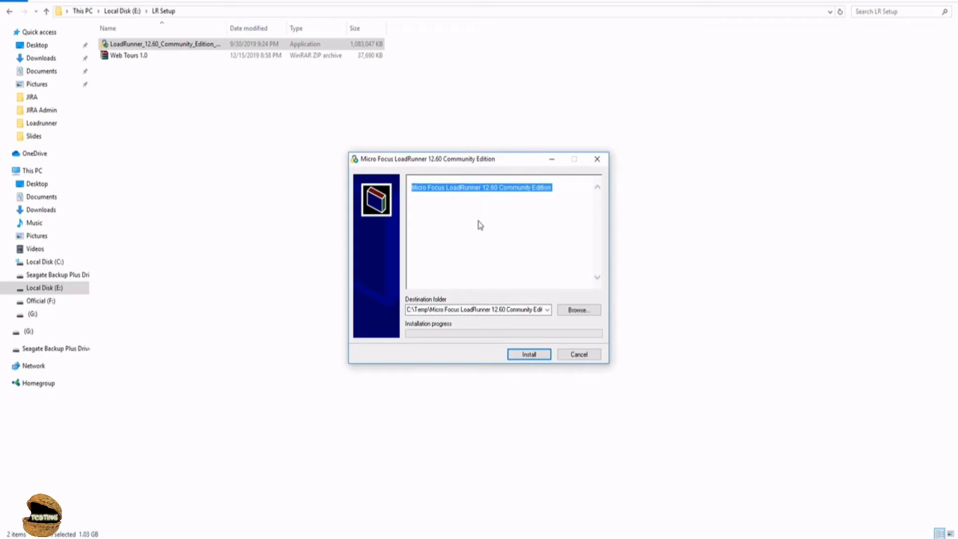
mouse_move(478, 221)
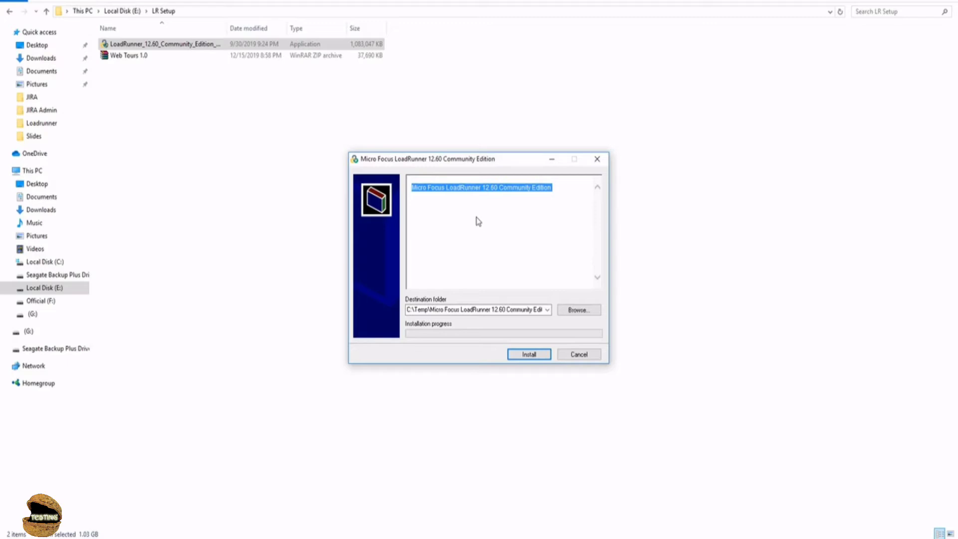
mouse_move(470, 244)
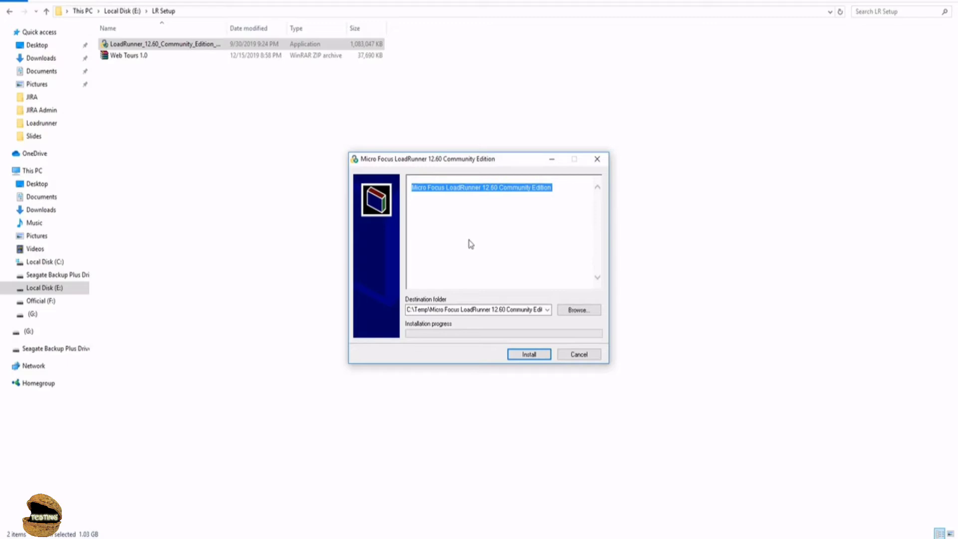
mouse_move(470, 229)
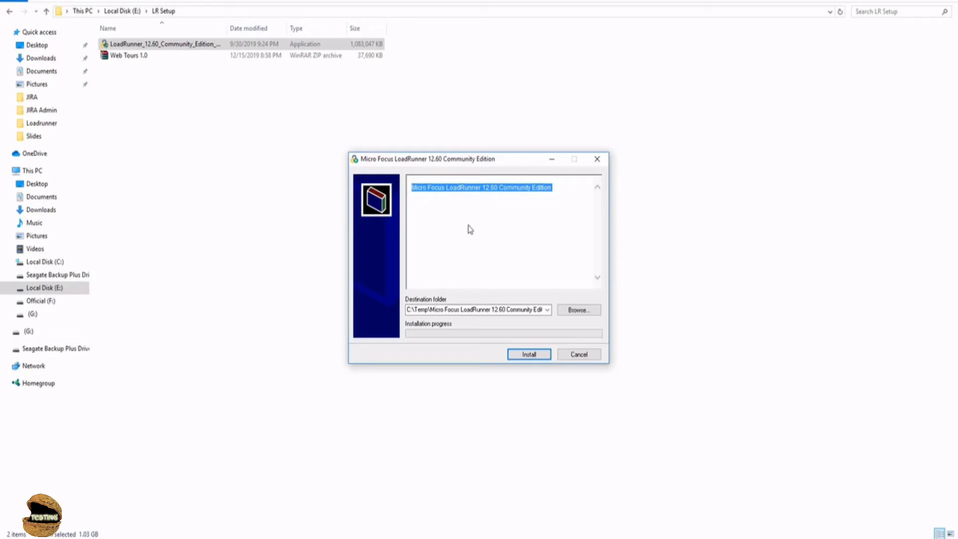
mouse_move(482, 228)
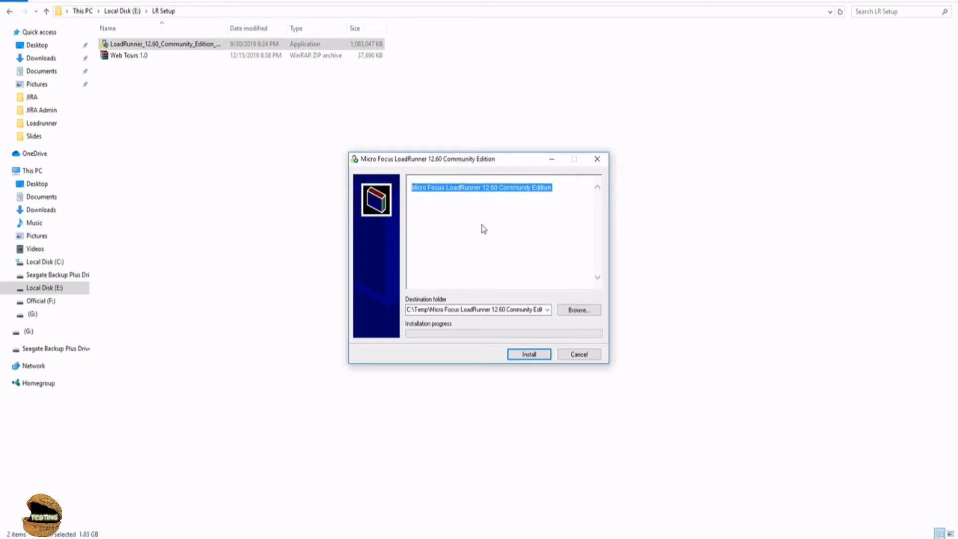
mouse_move(469, 191)
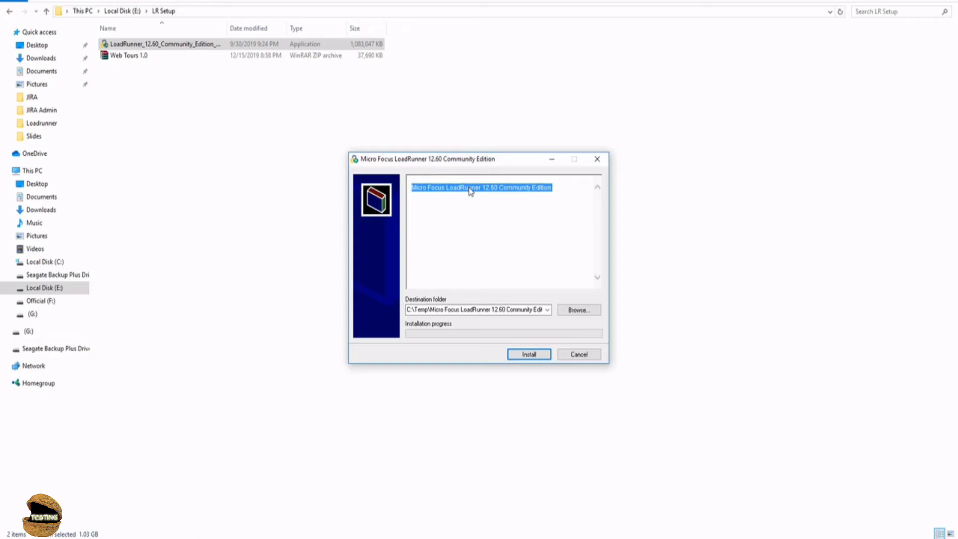
mouse_move(473, 198)
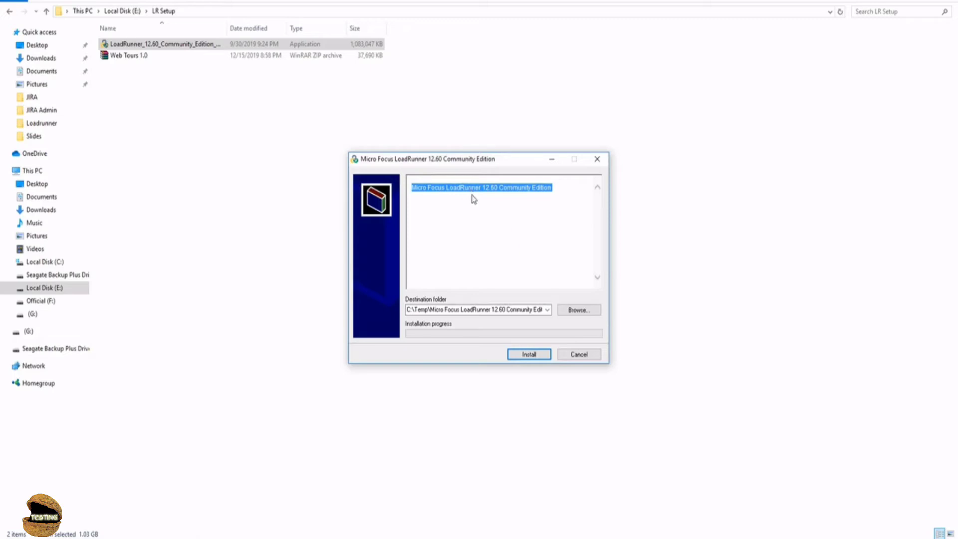
mouse_move(449, 228)
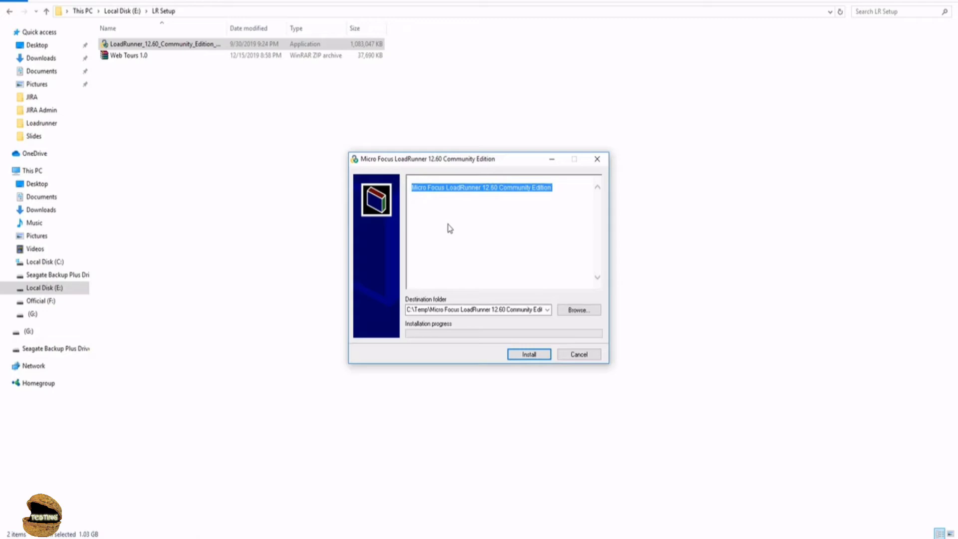
mouse_move(520, 193)
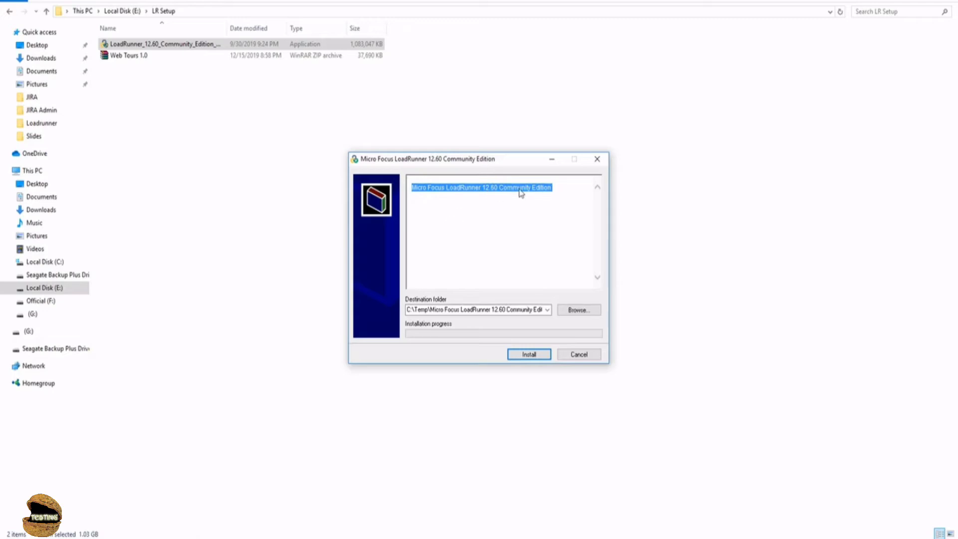
mouse_move(512, 220)
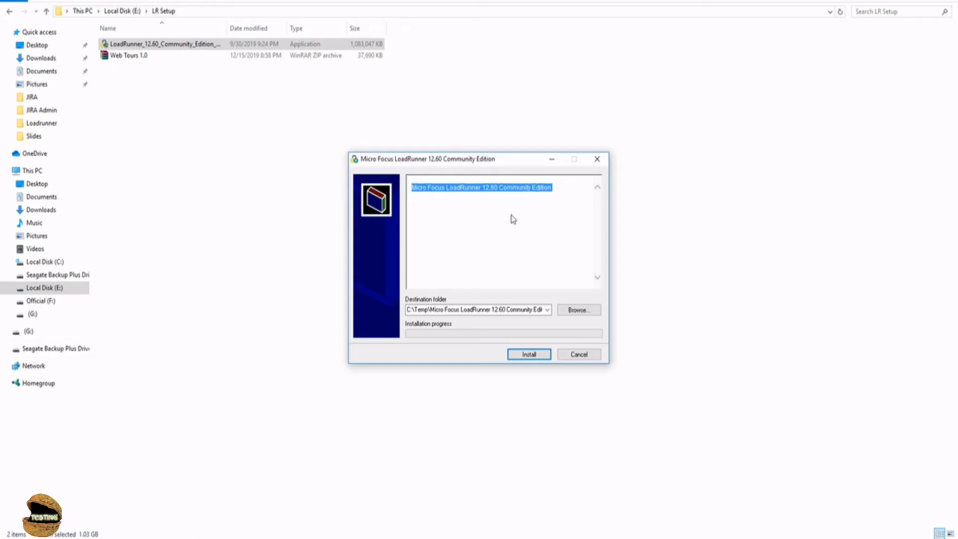
left_click(528, 354)
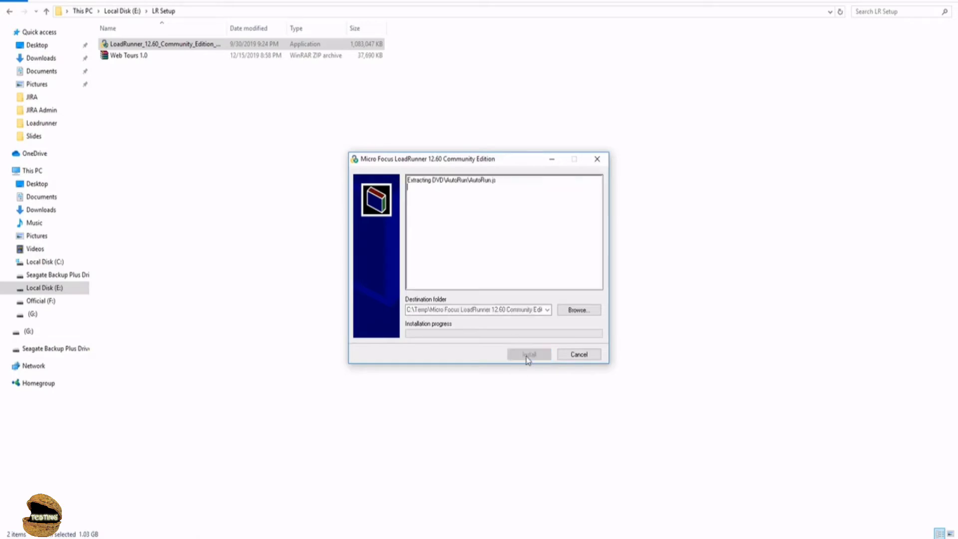
left_click(528, 354)
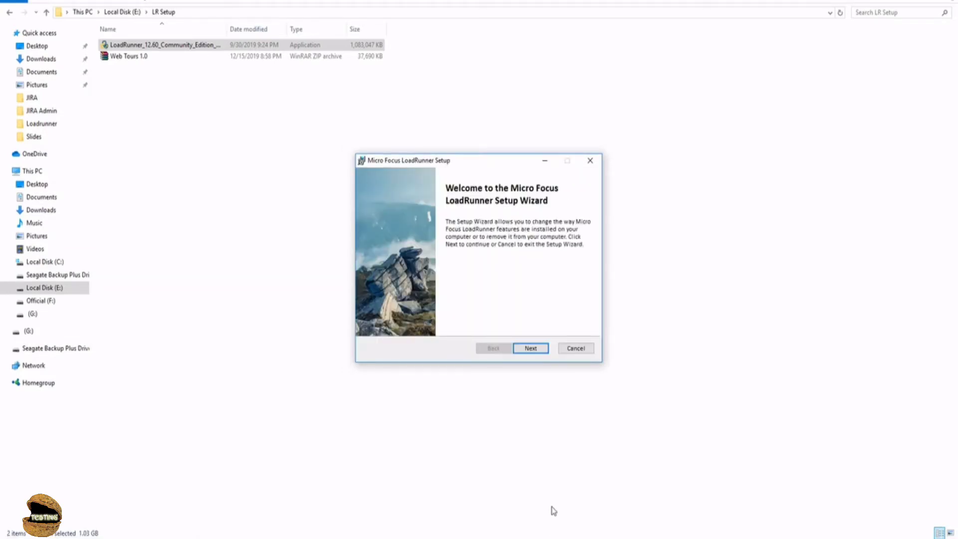
mouse_move(516, 248)
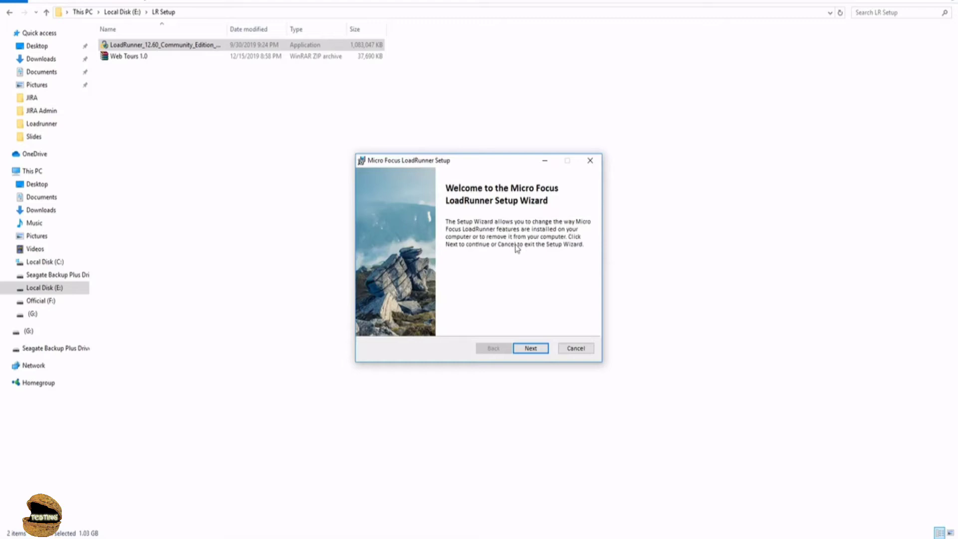
mouse_move(517, 232)
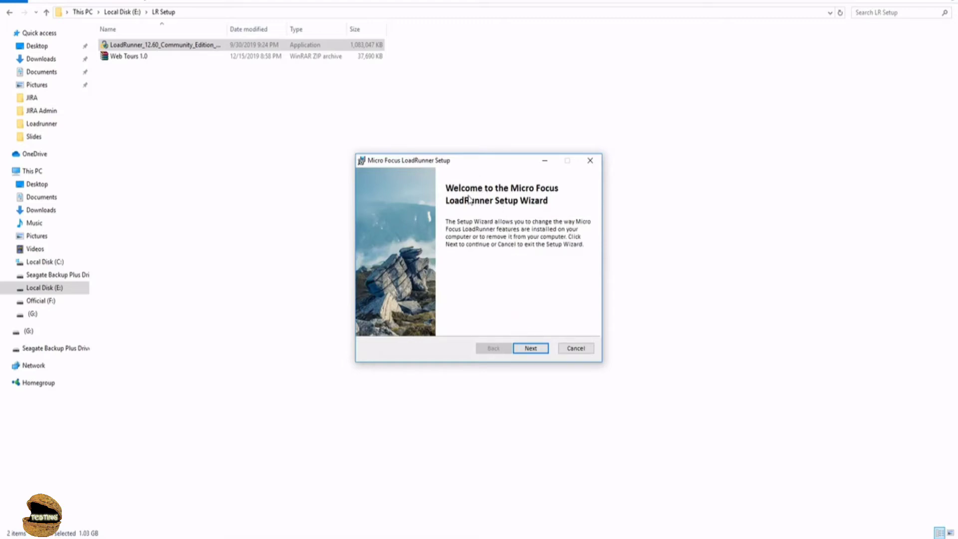
mouse_move(465, 207)
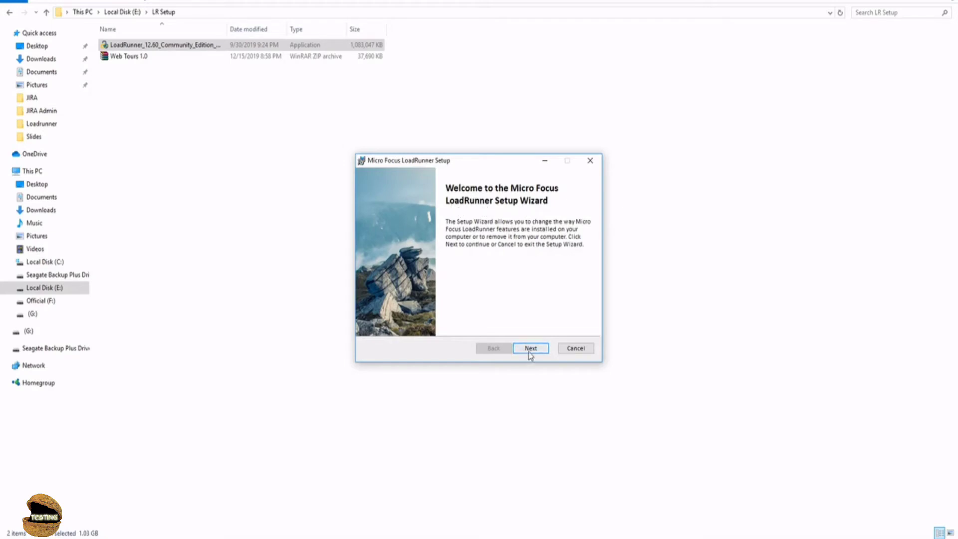
Step: Move past the welcome page, choose Repair, and begin repairing LoadRunner
left_click(530, 347)
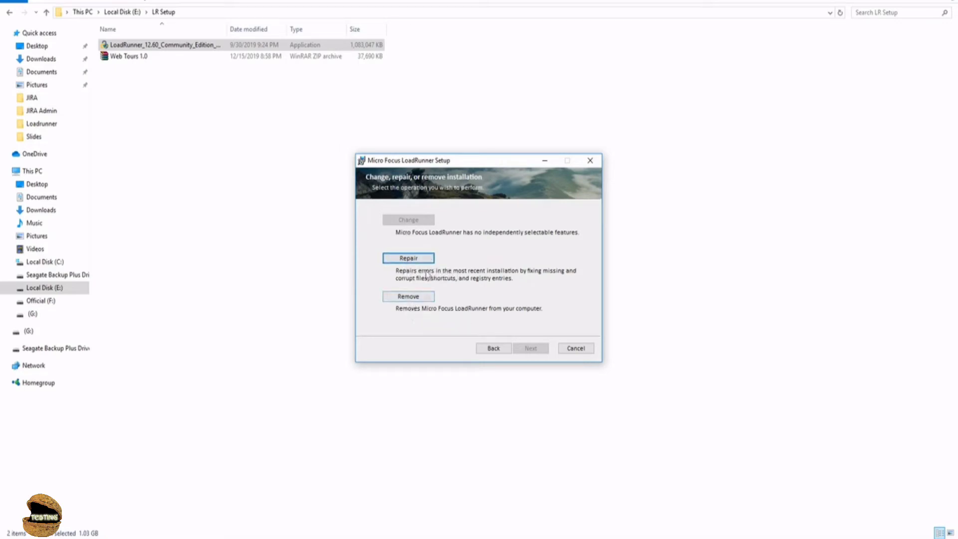
mouse_move(408, 258)
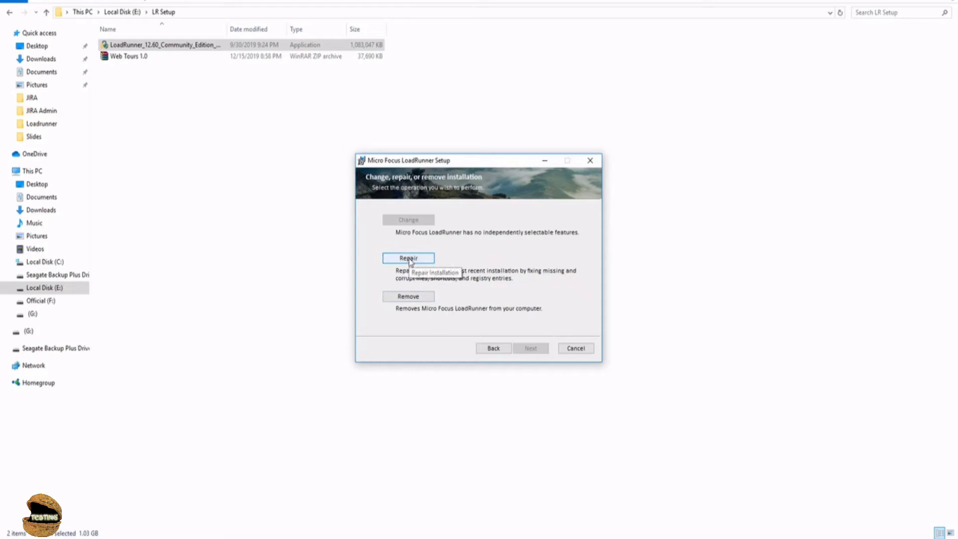
left_click(408, 258)
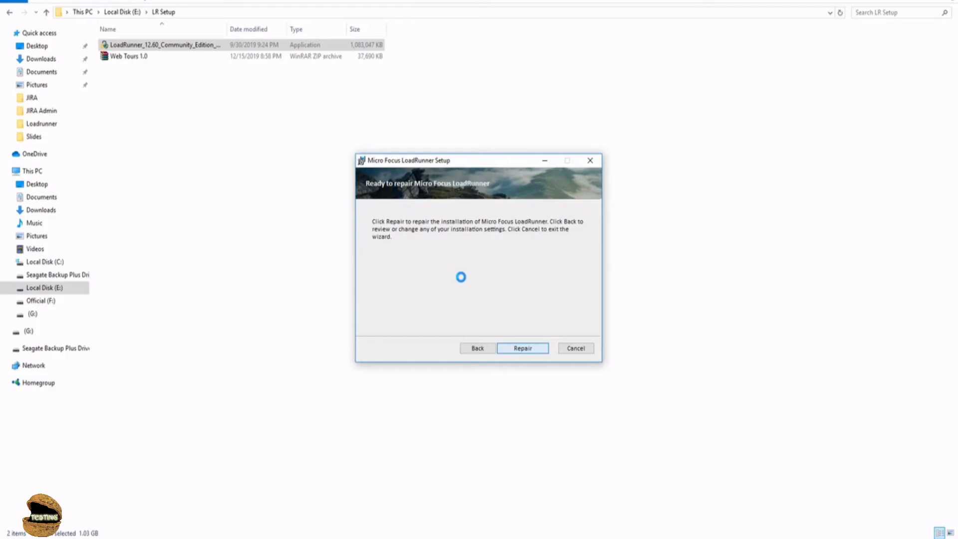
left_click(522, 348)
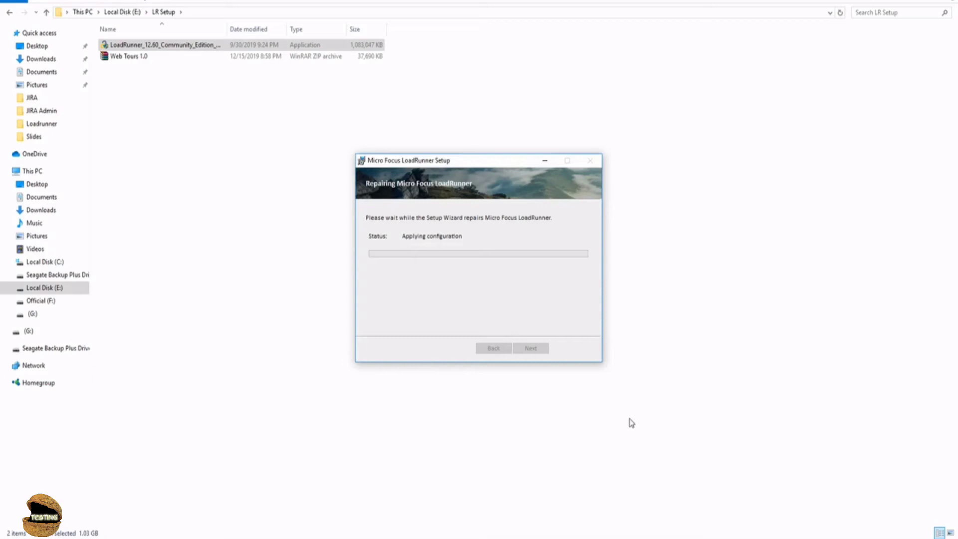
mouse_move(618, 348)
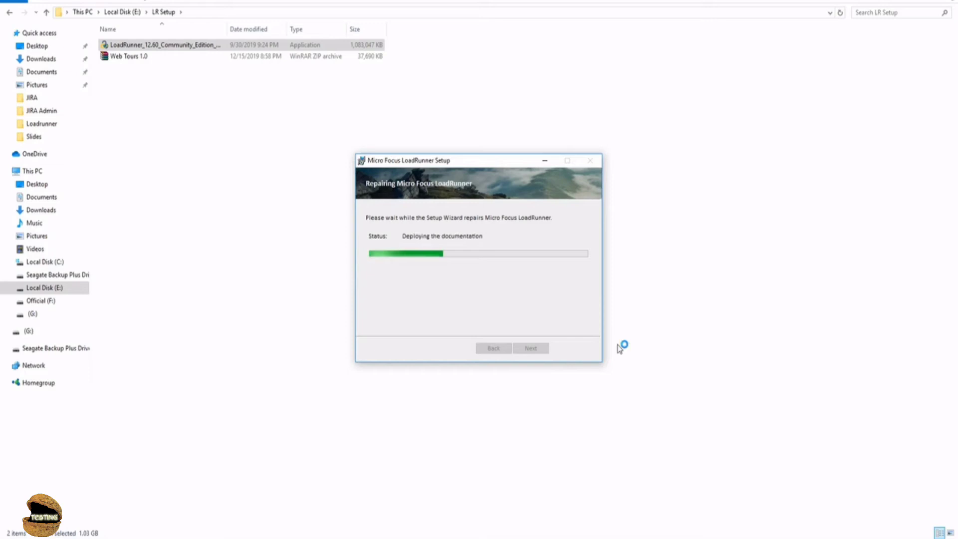
mouse_move(618, 348)
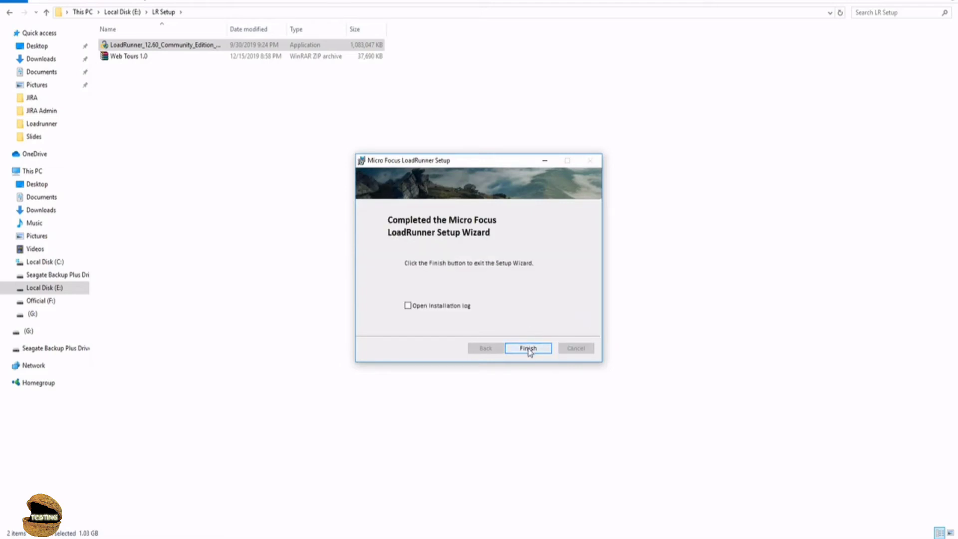
Step: Close the setup wizard with Finish after the repair completes, leaving the installation log unopened
left_click(528, 347)
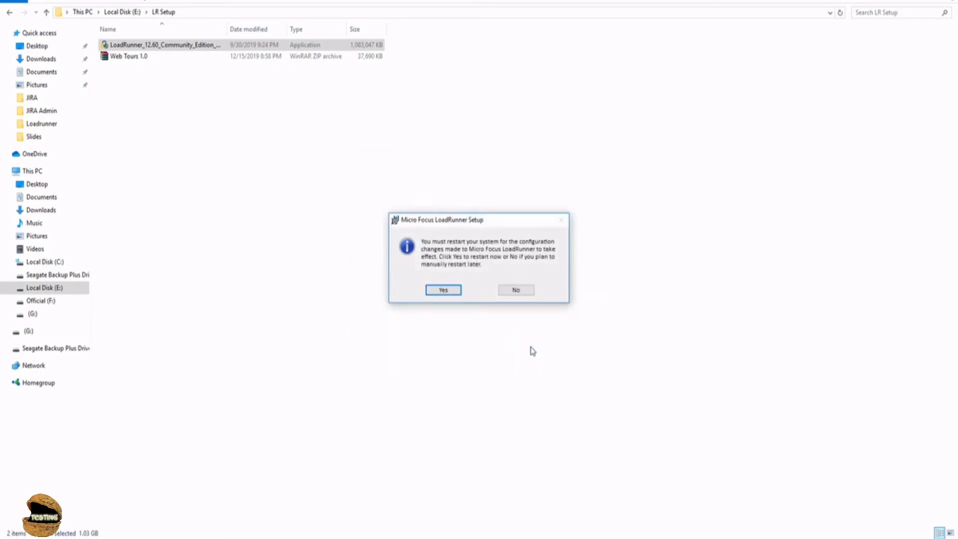
mouse_move(522, 326)
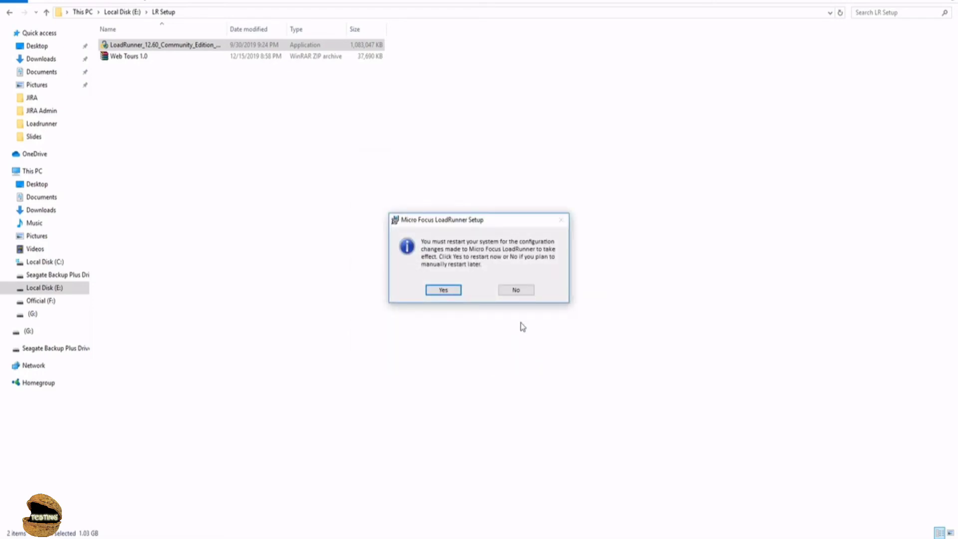
mouse_move(483, 315)
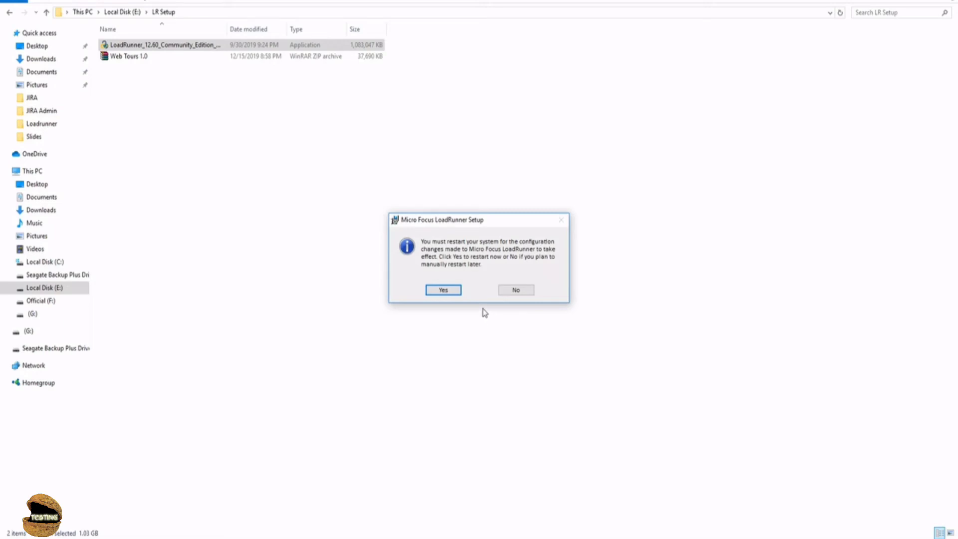
mouse_move(484, 304)
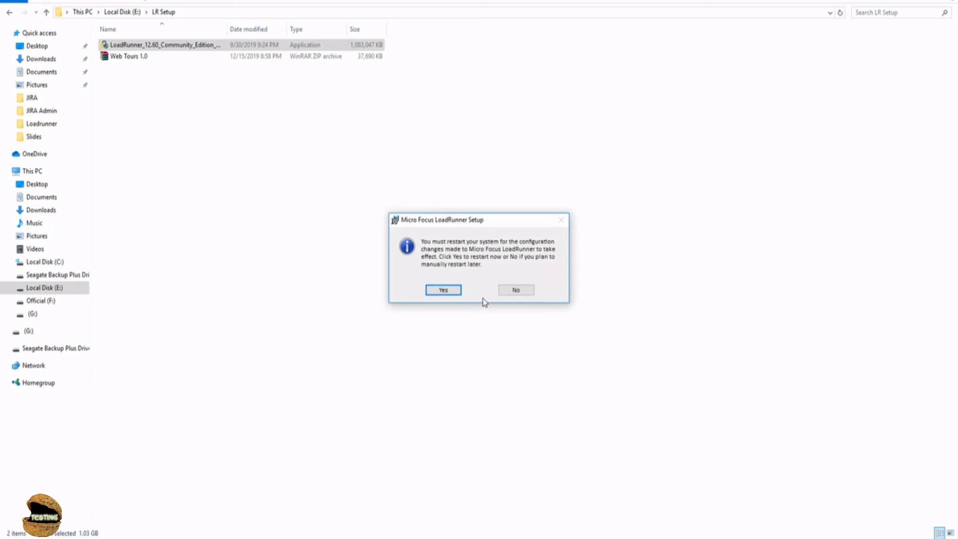
Step: Answer No to the restart prompt to restart manually later
left_click(515, 289)
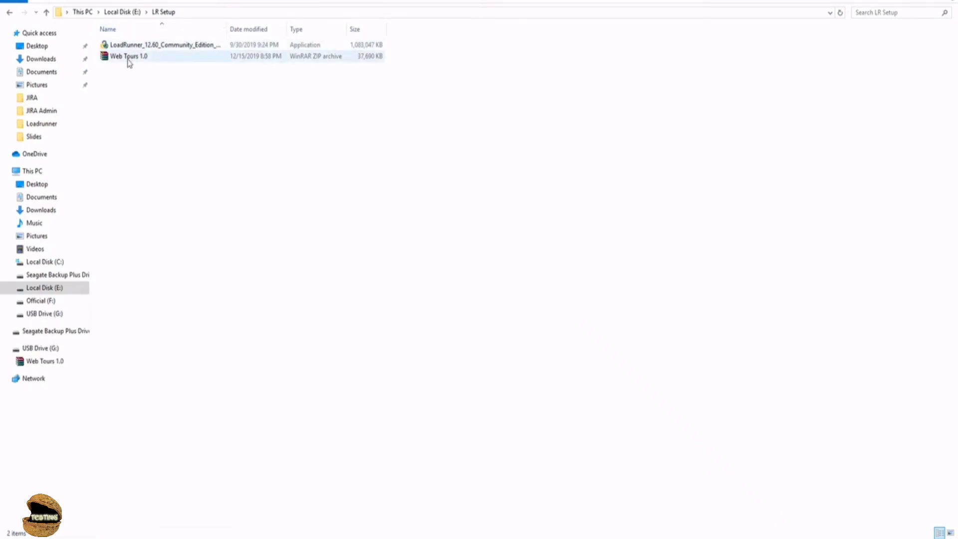
mouse_move(129, 56)
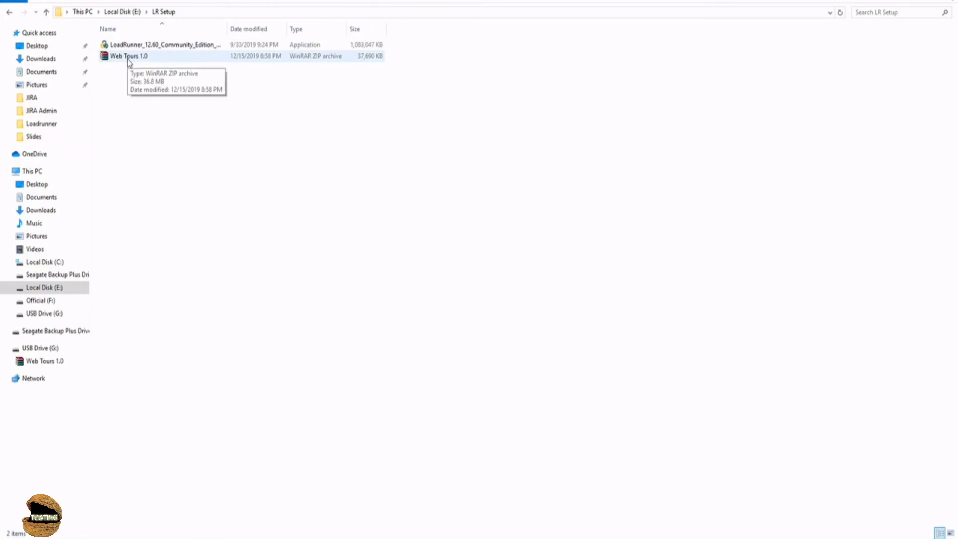
mouse_move(116, 59)
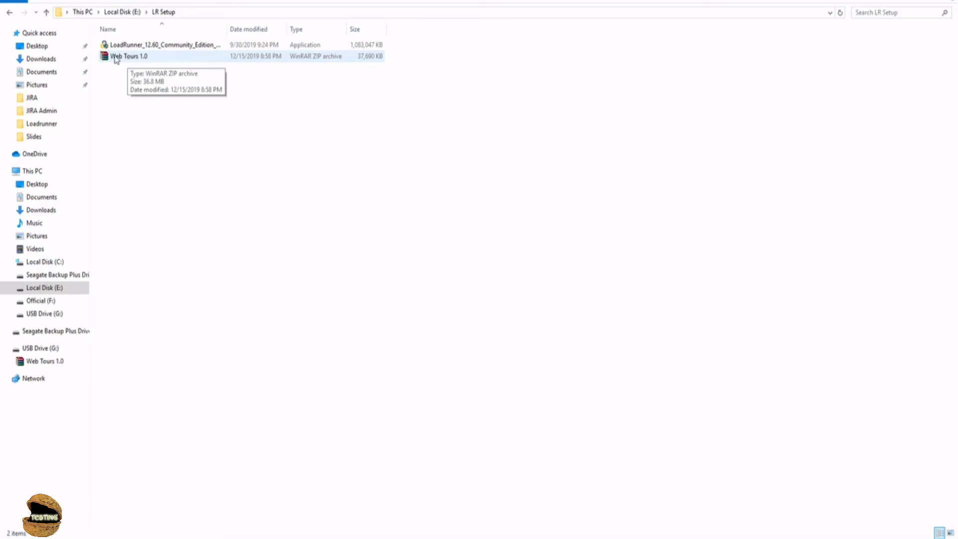
mouse_move(128, 60)
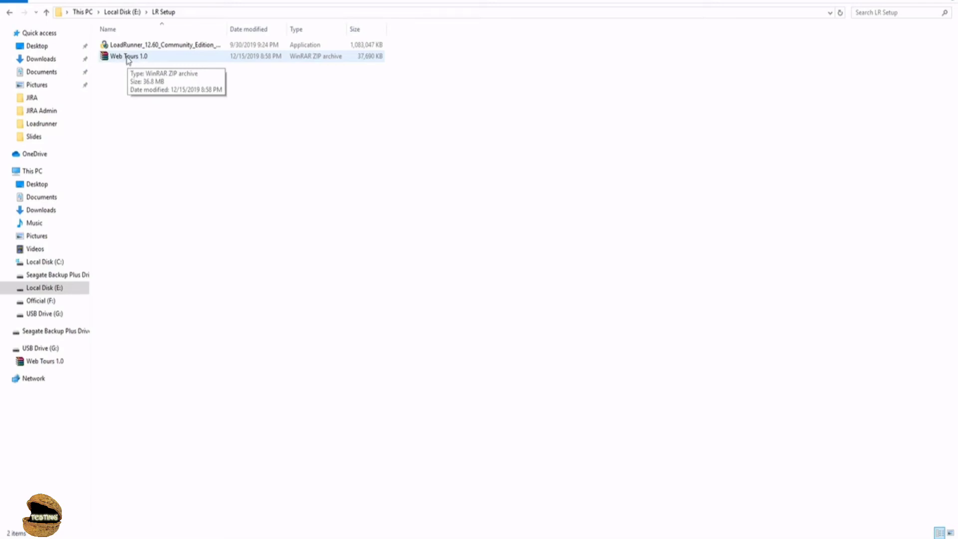
mouse_move(119, 60)
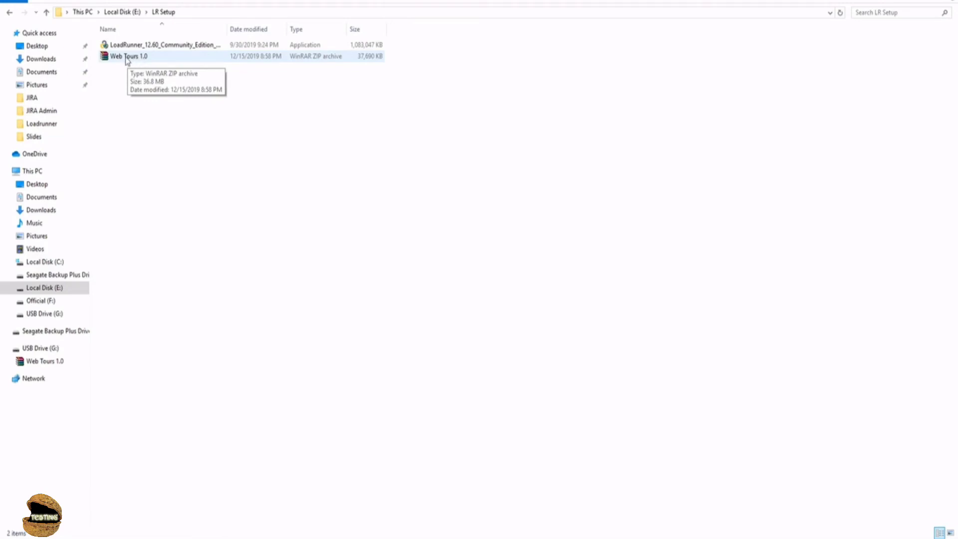
Step: Extract Web Tours 1.0, open its folder, and select the strawberry-perl-5.10.1.0 installer
right_click(128, 55)
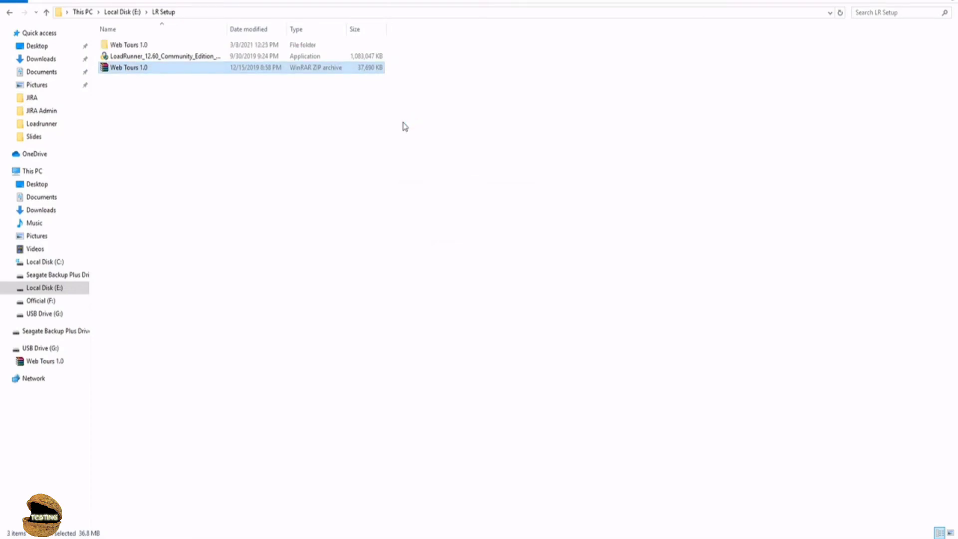
double_click(129, 43)
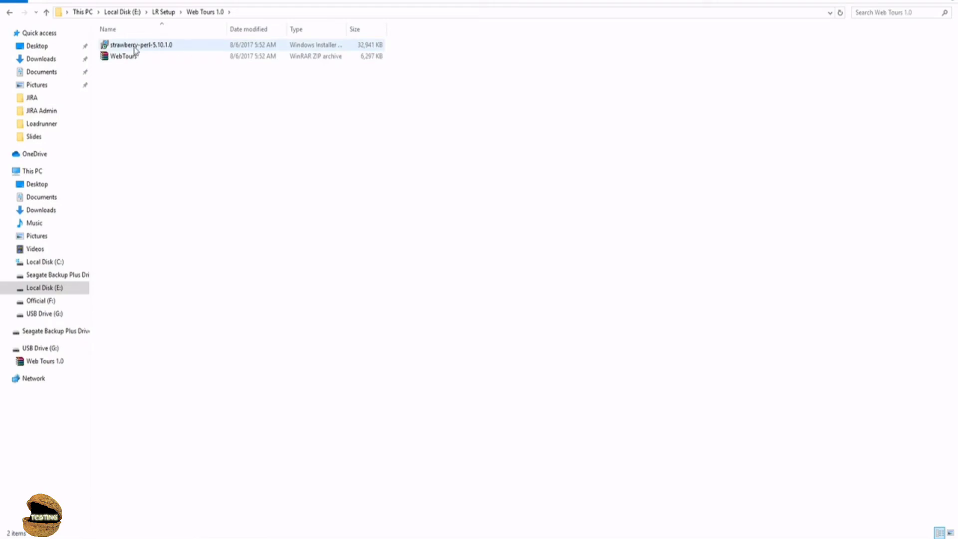
mouse_move(153, 48)
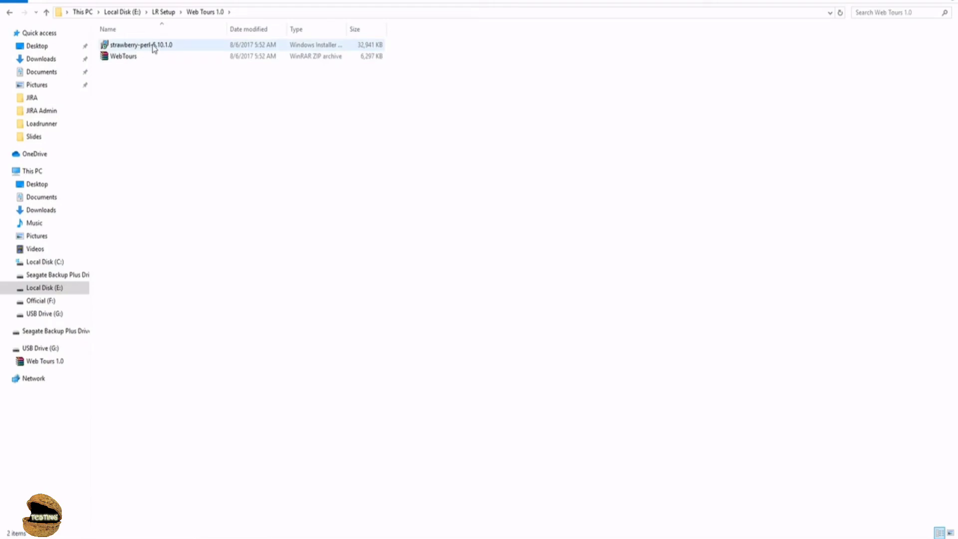
mouse_move(129, 65)
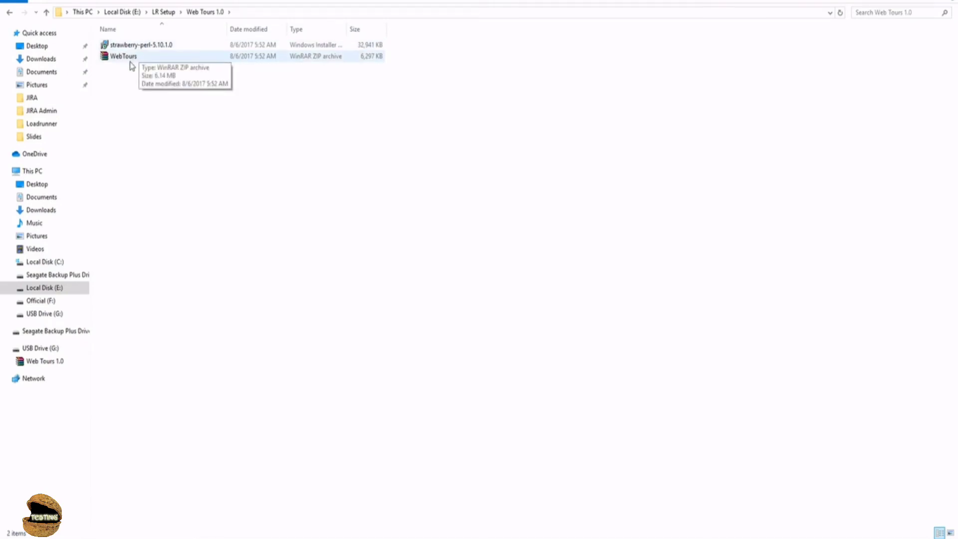
left_click(141, 44)
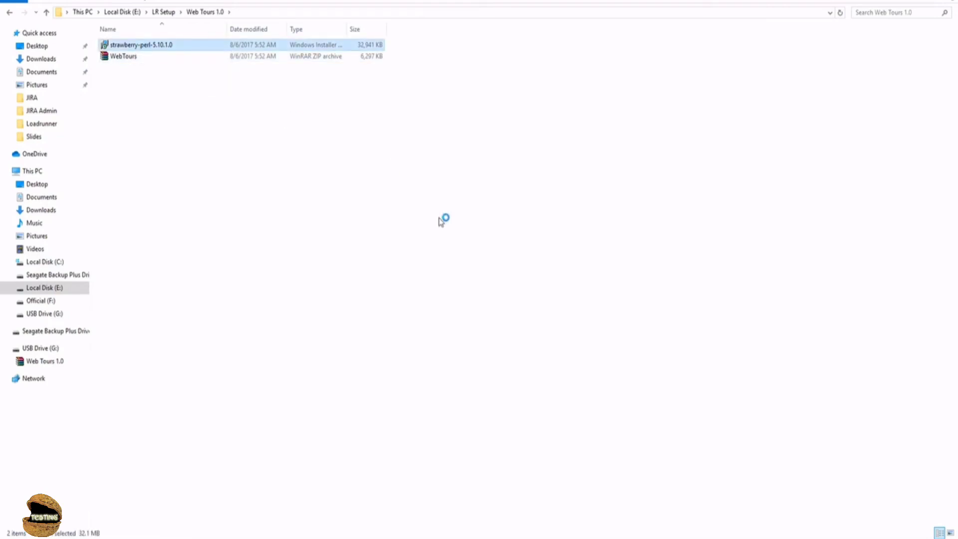
Step: Install Strawberry Perl 5.10.1.0 after accepting the license terms, then close the wizard
double_click(141, 44)
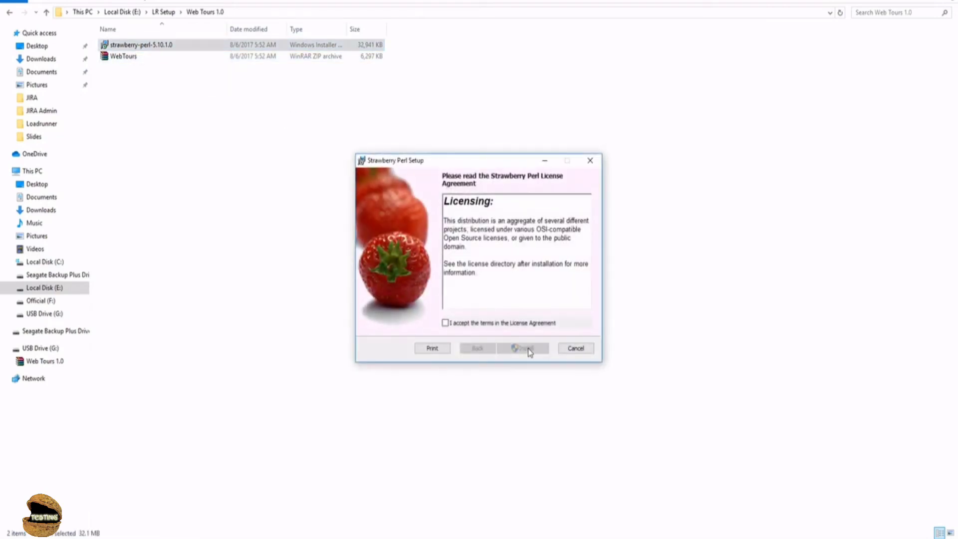
left_click(444, 323)
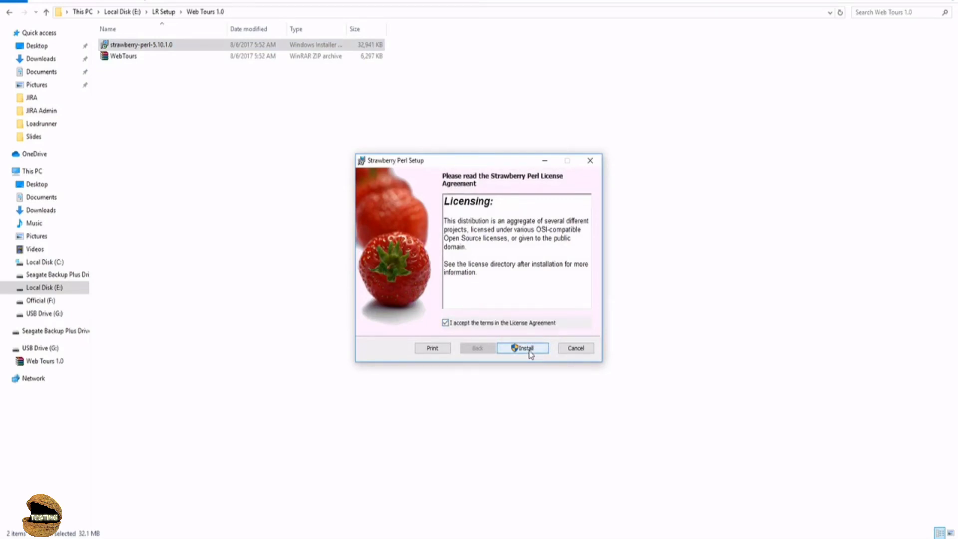
left_click(522, 348)
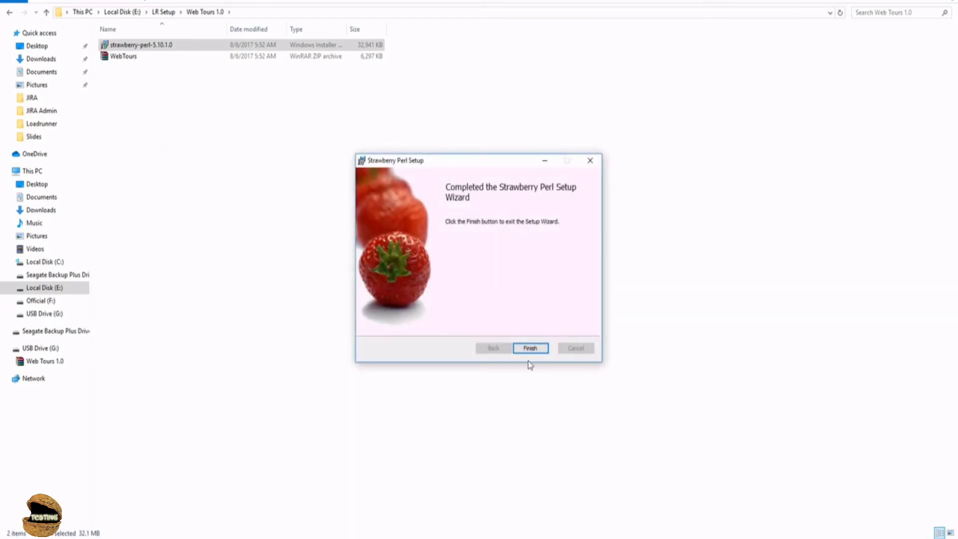
left_click(529, 348)
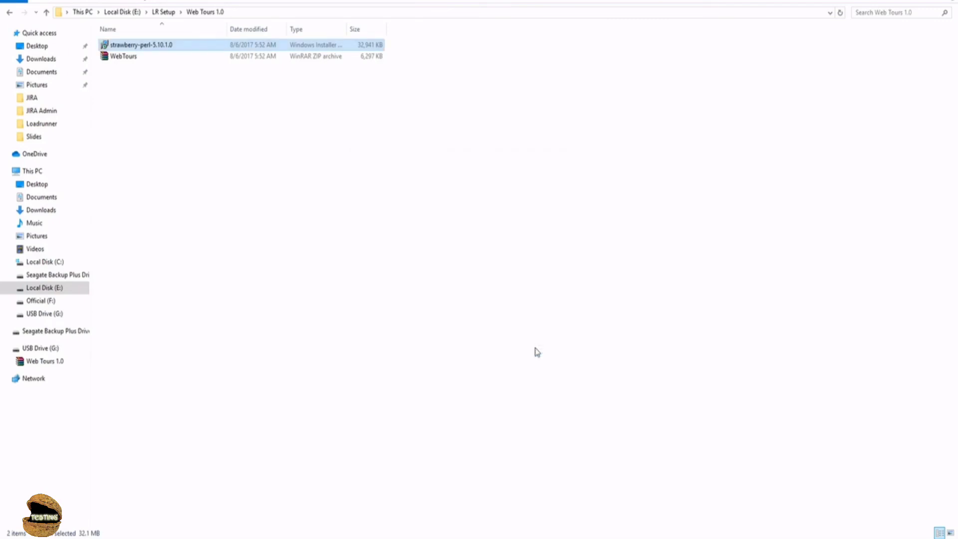
right_click(31, 171)
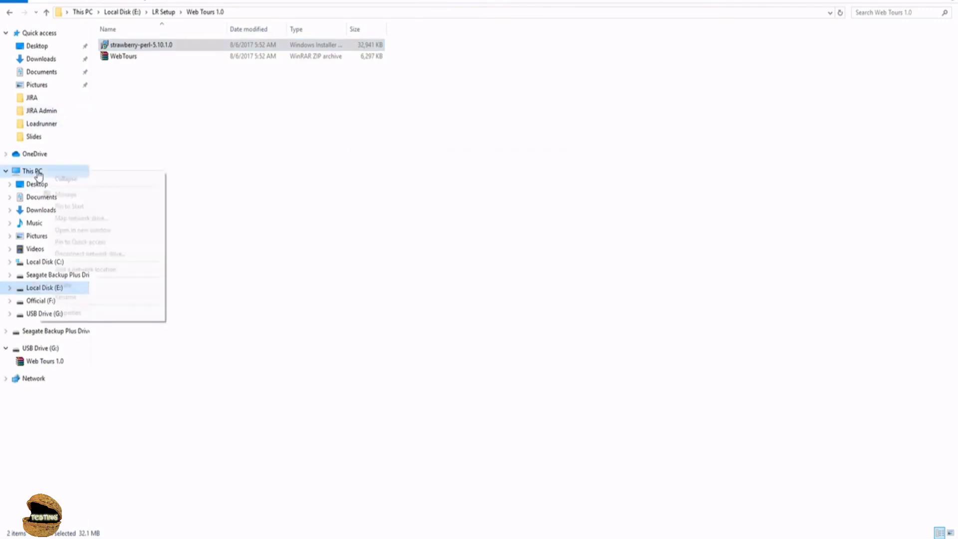
left_click(360, 205)
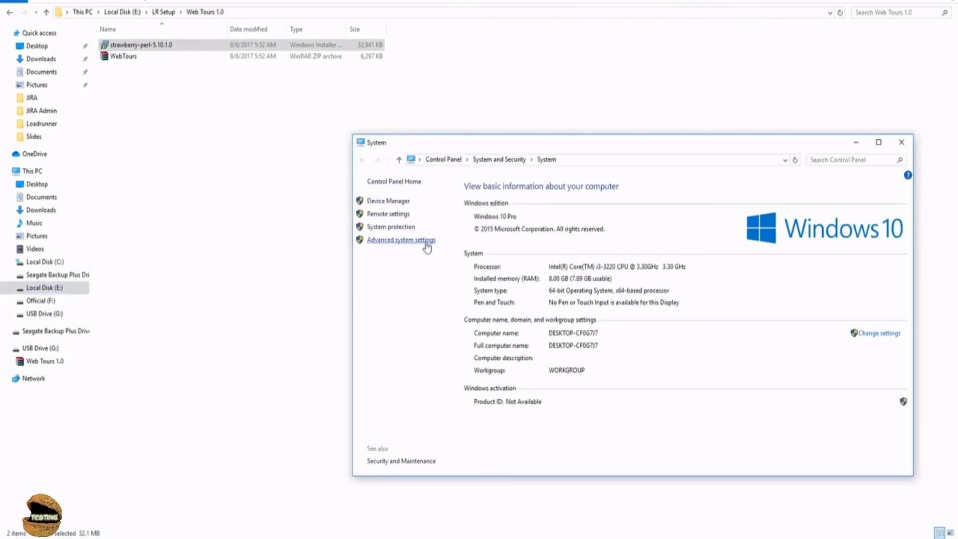
left_click(400, 239)
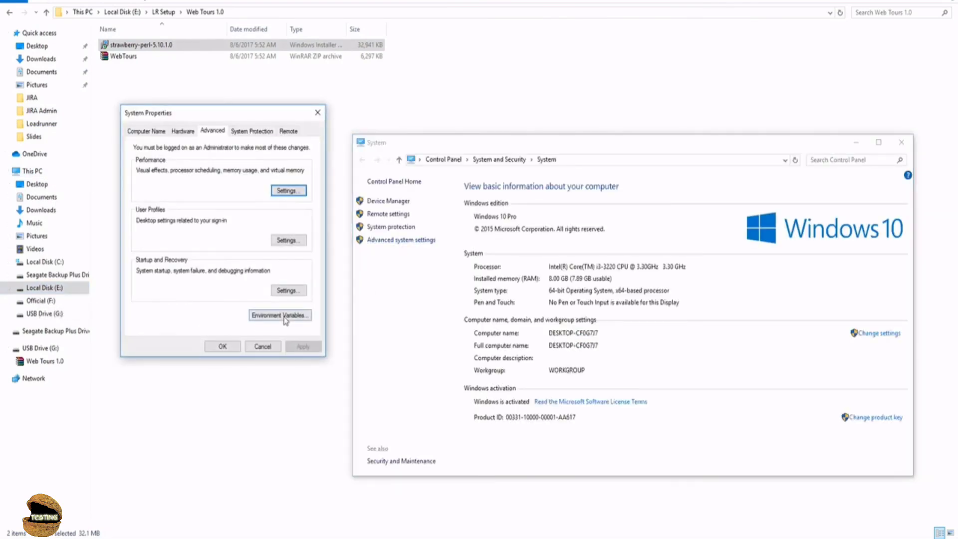
left_click(279, 315)
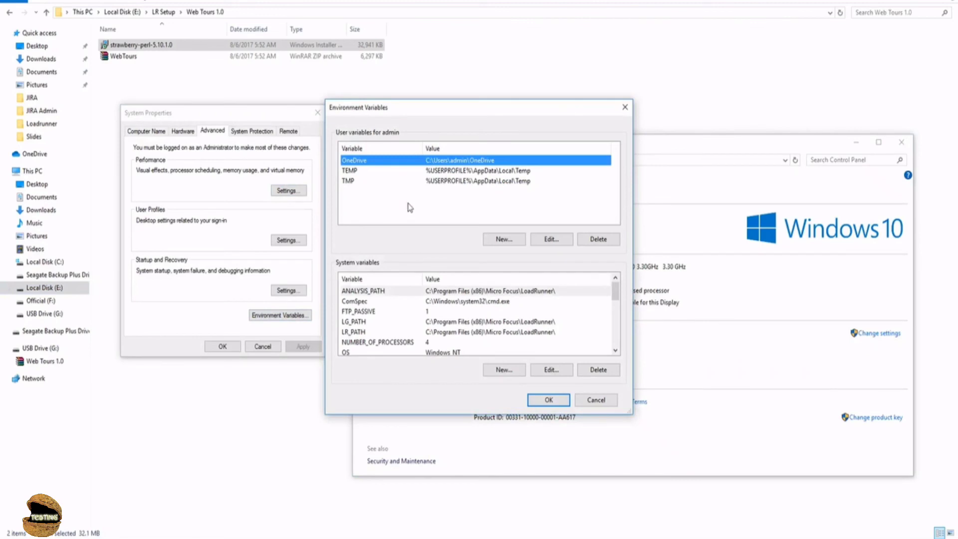
mouse_move(473, 282)
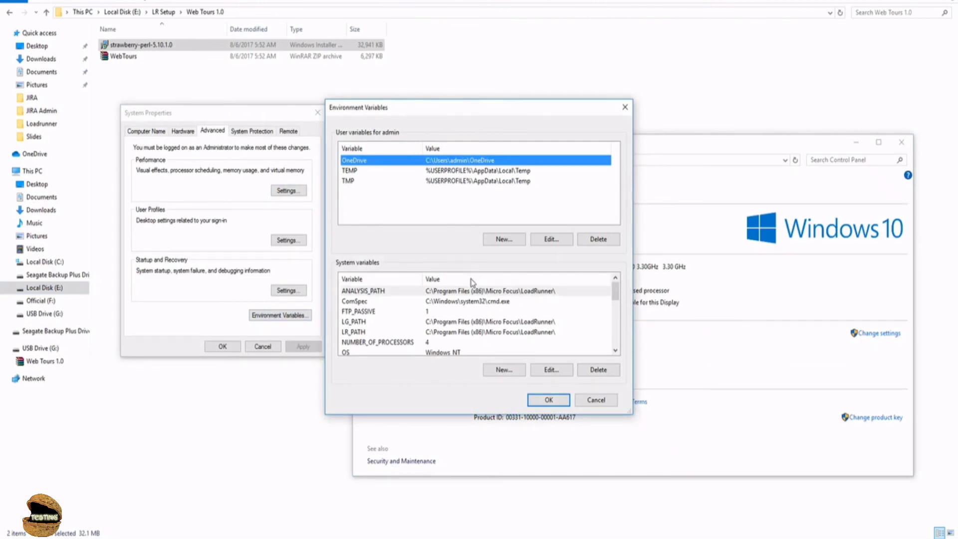
scroll("down", 3)
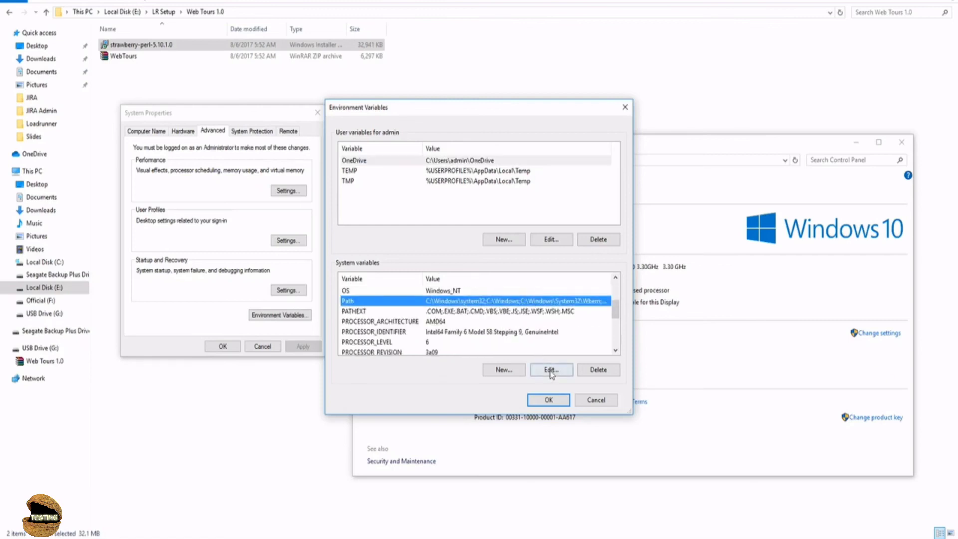
left_click(550, 369)
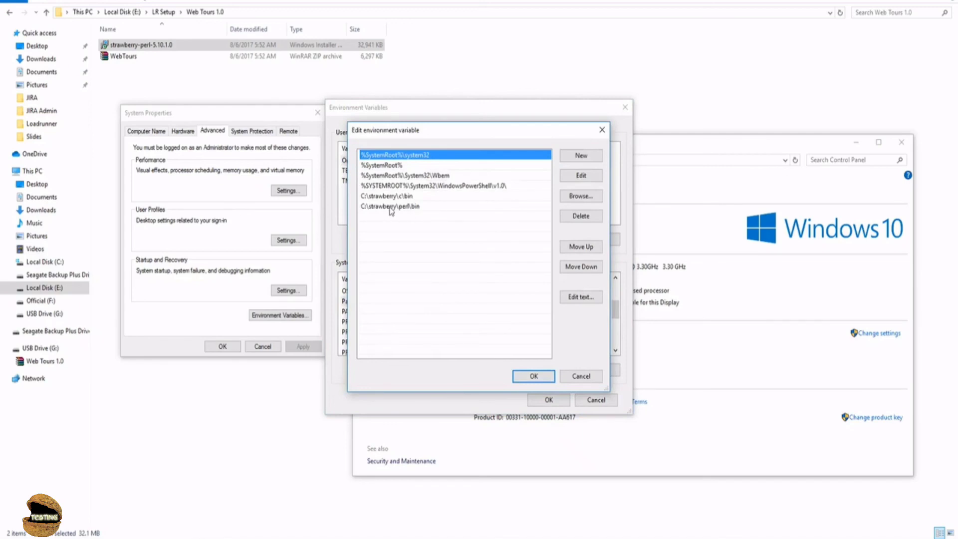
left_click(390, 206)
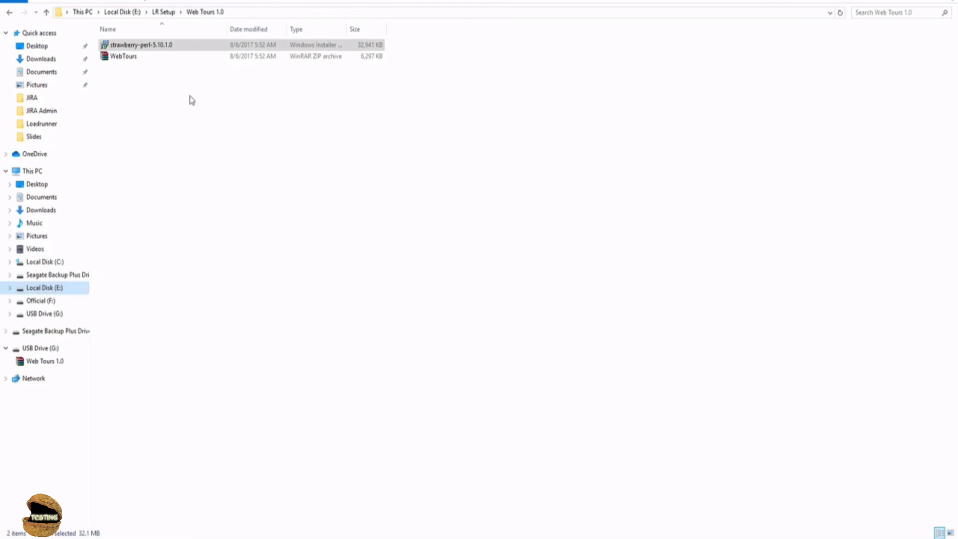
Step: Extract WebTours.zip to a WebTours folder and open it
right_click(123, 55)
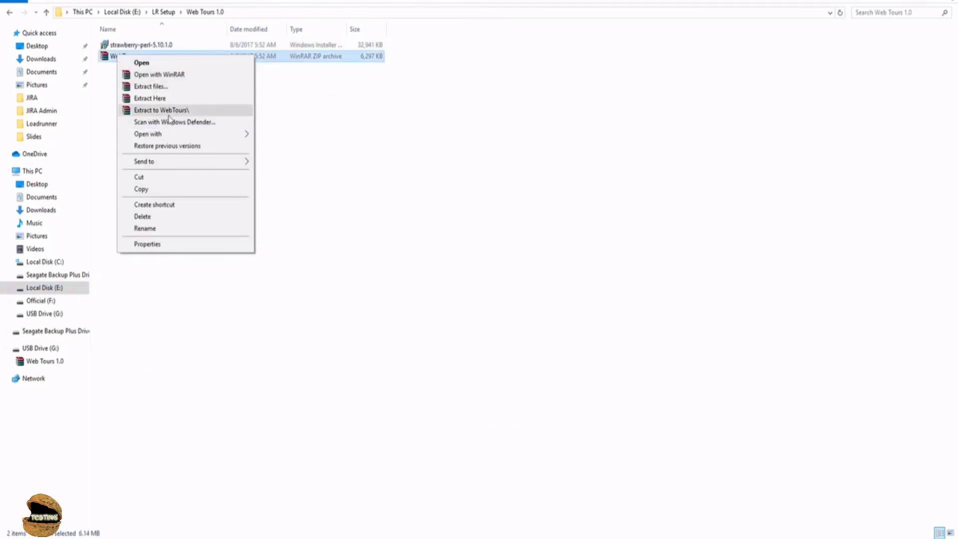
left_click(162, 110)
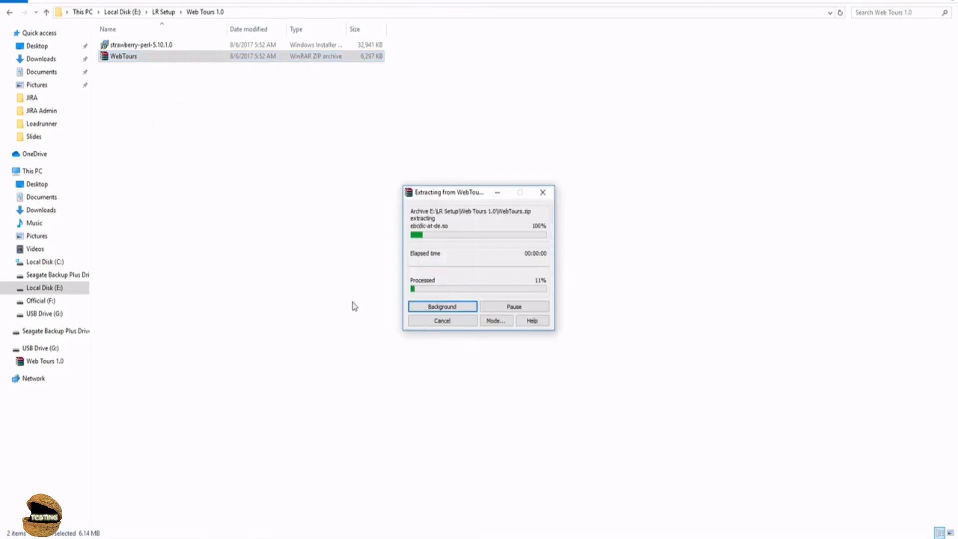
left_click(441, 306)
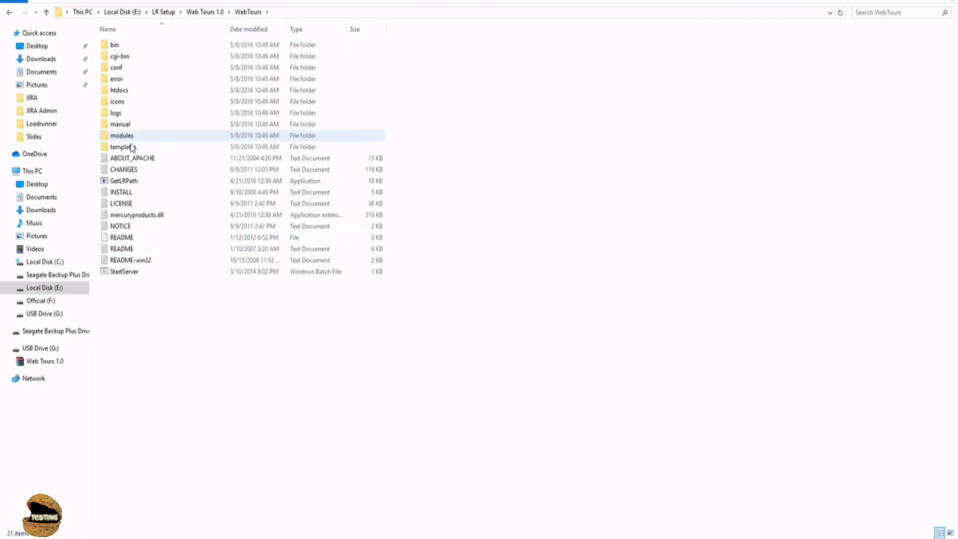
mouse_move(122, 271)
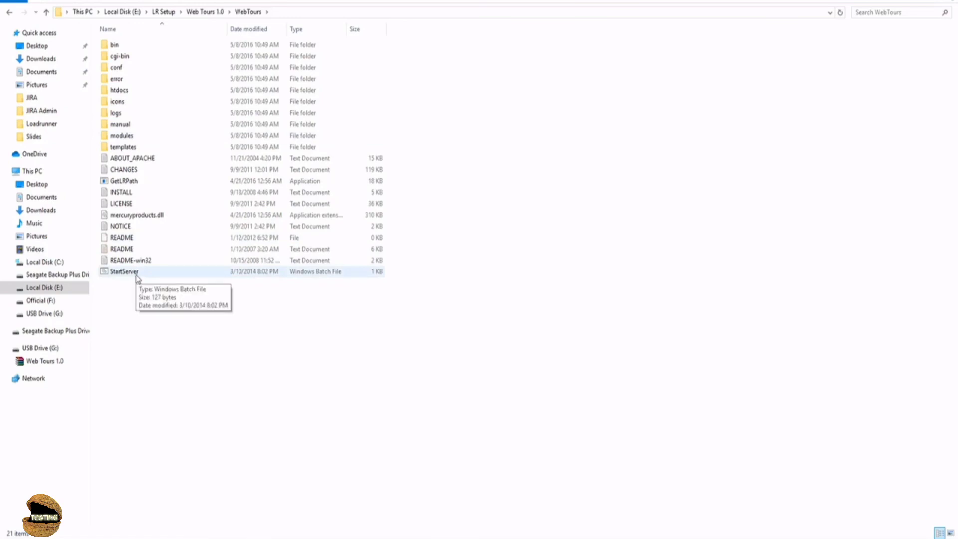
mouse_move(130, 278)
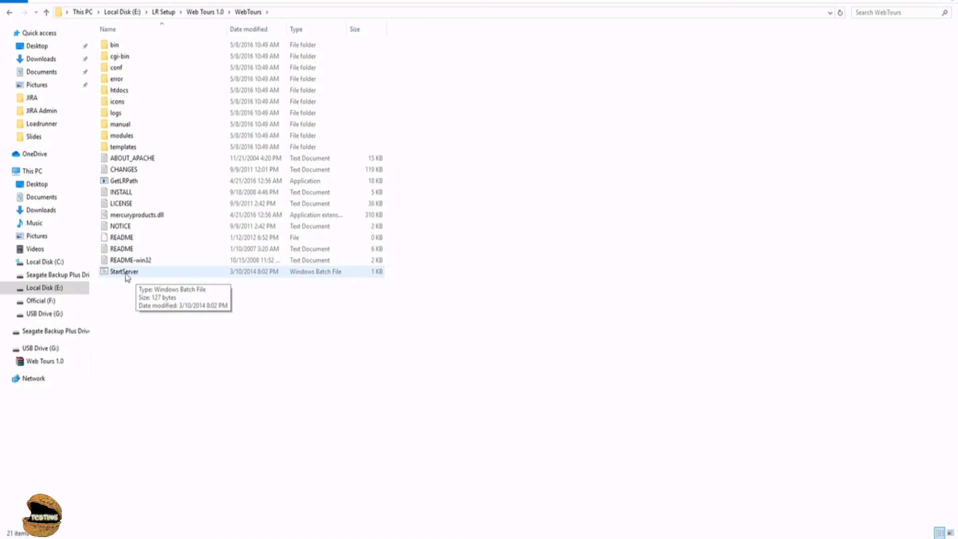
Step: Start the Apache server with StartServer.bat and allow it through the Windows firewall
double_click(123, 271)
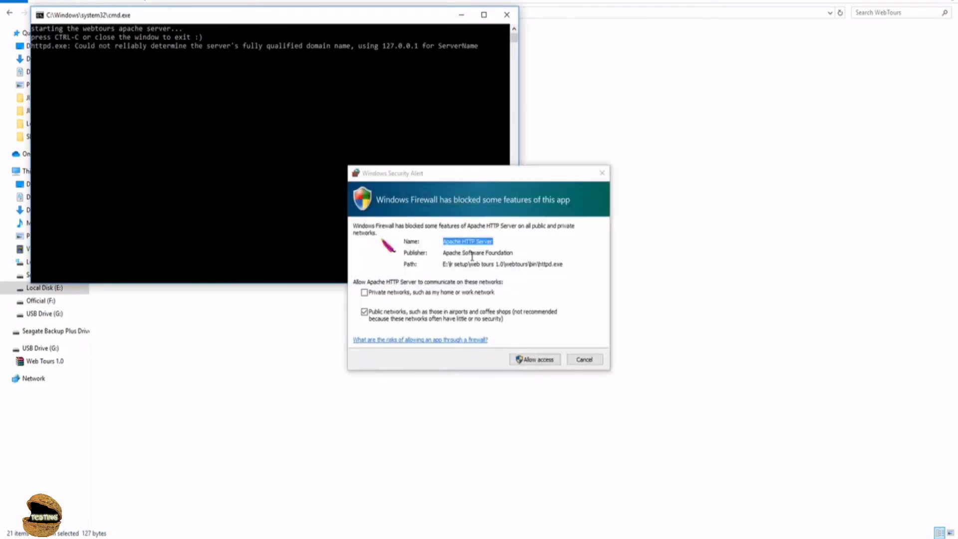
mouse_move(392, 305)
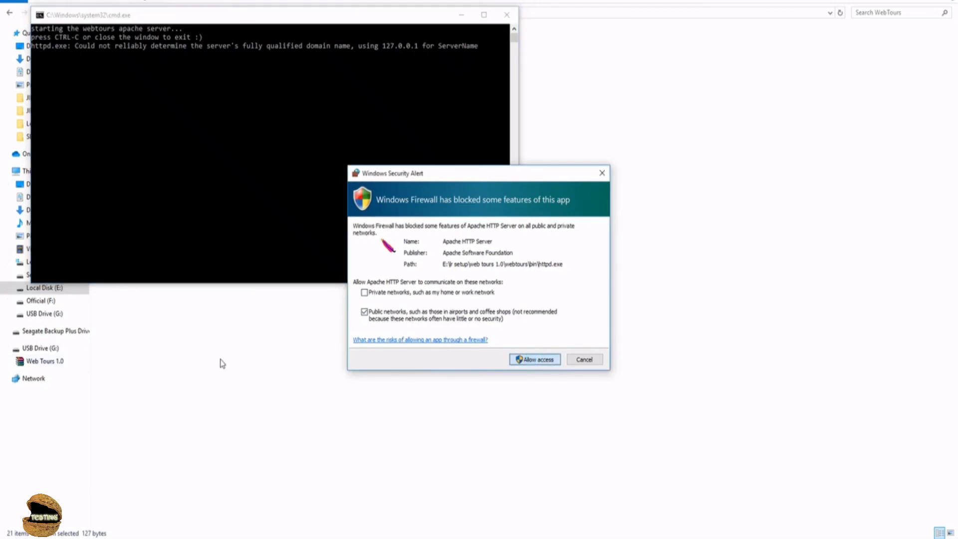
left_click(533, 359)
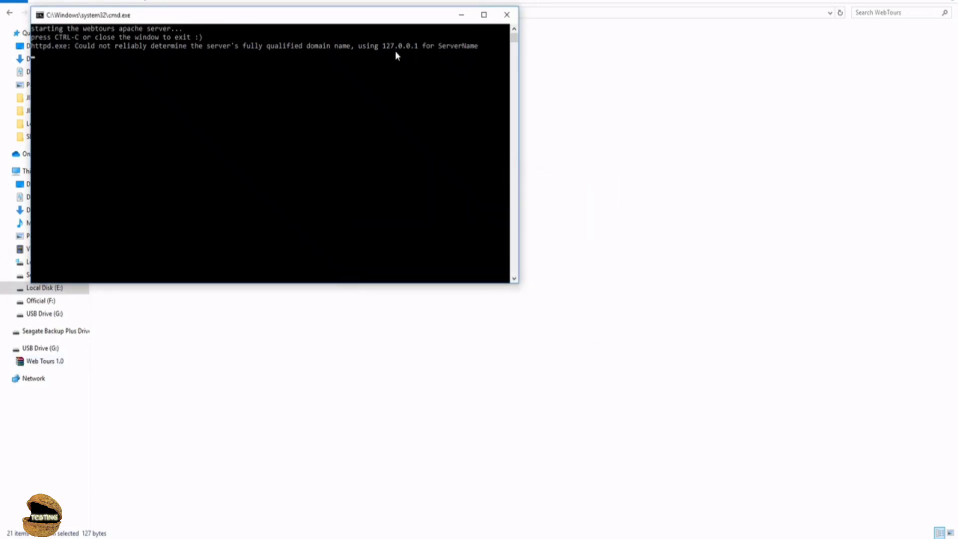
mouse_move(410, 49)
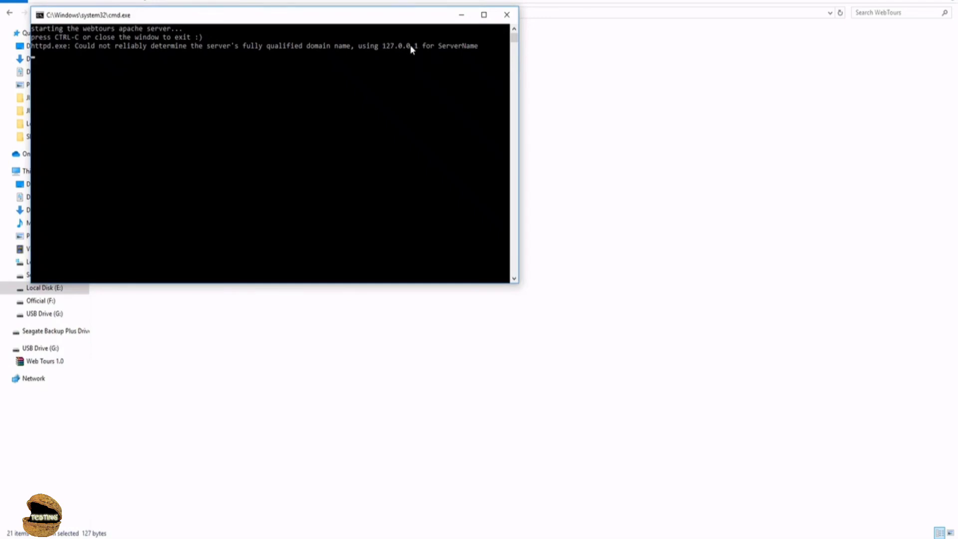
mouse_move(423, 50)
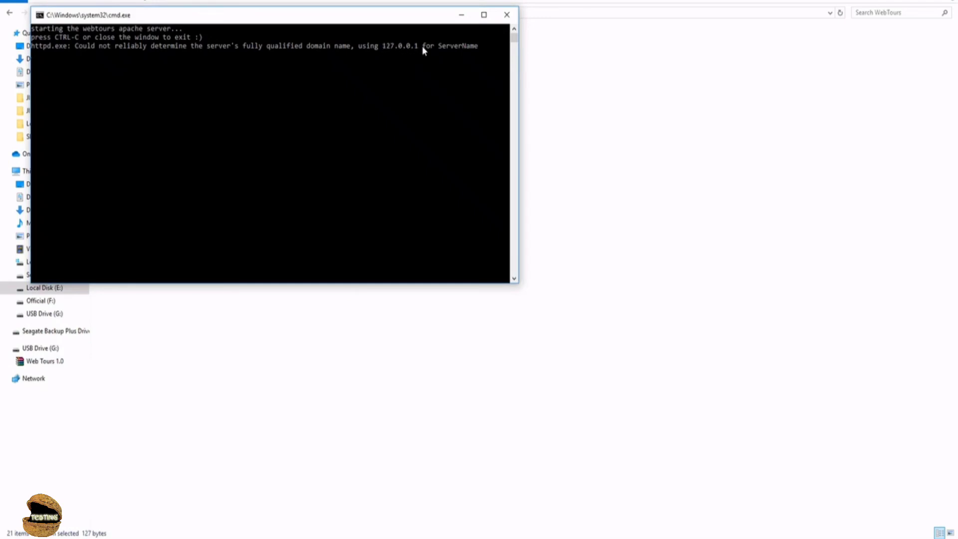
mouse_move(353, 24)
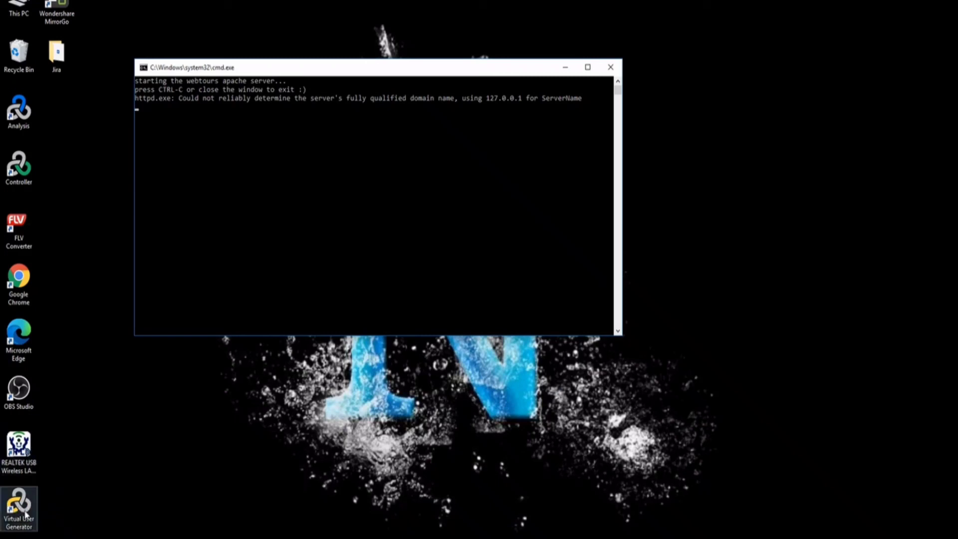
mouse_move(18, 504)
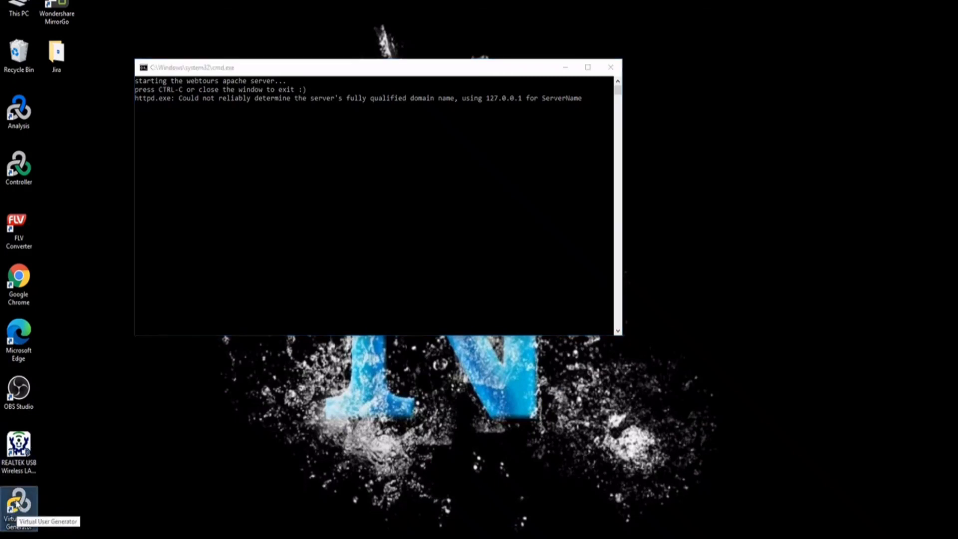
mouse_move(32, 188)
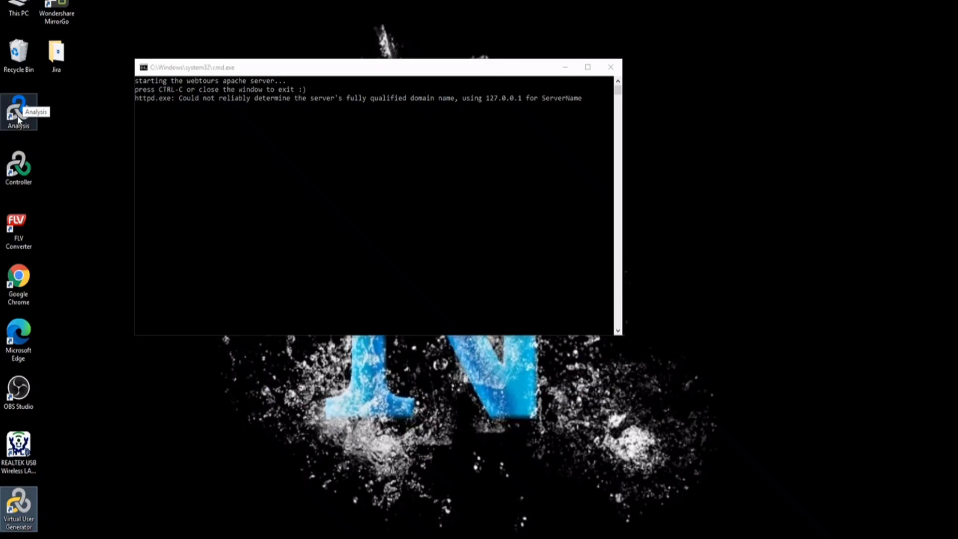
mouse_move(19, 513)
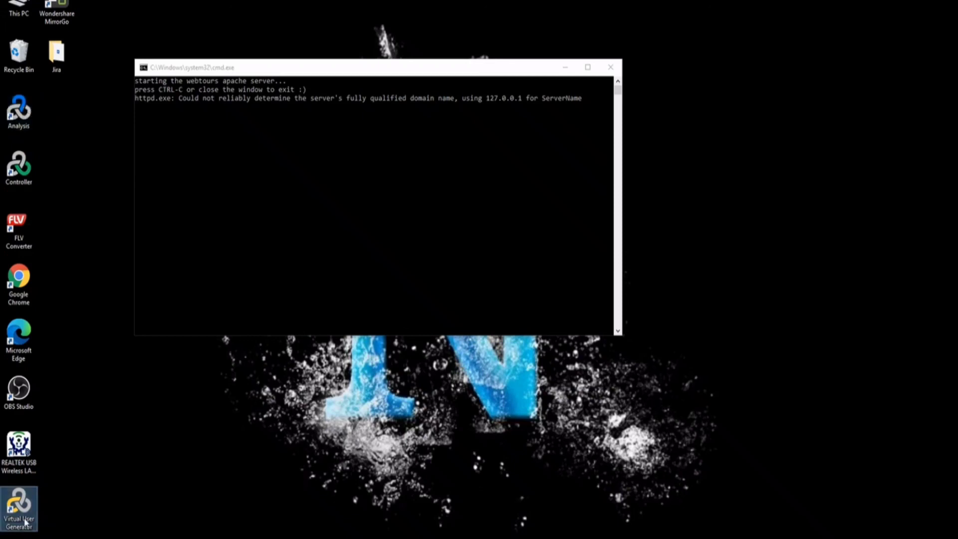
mouse_move(19, 509)
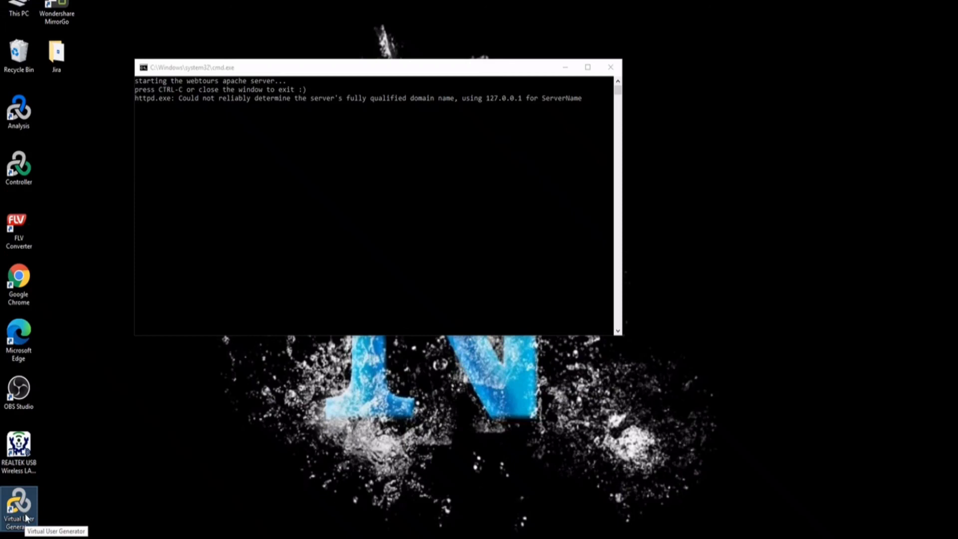
mouse_move(278, 220)
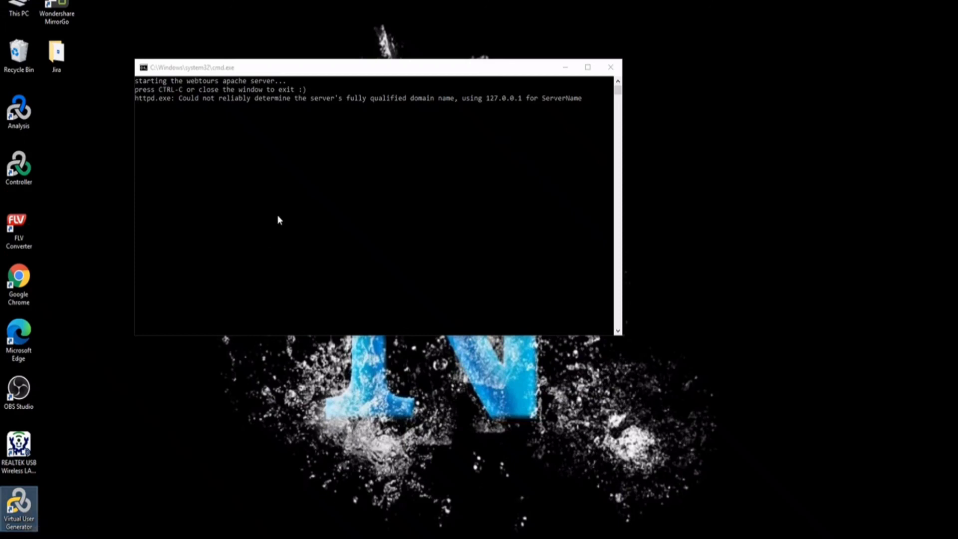